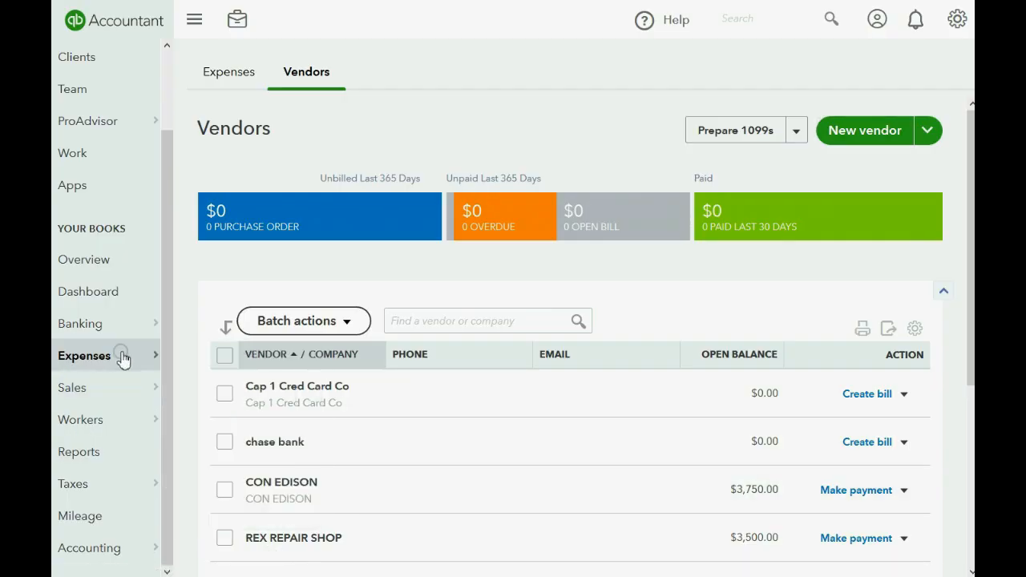
Show the Expense Transactions list instead of the vendor list
{"action": "left_click", "coordinate": [228, 70]}
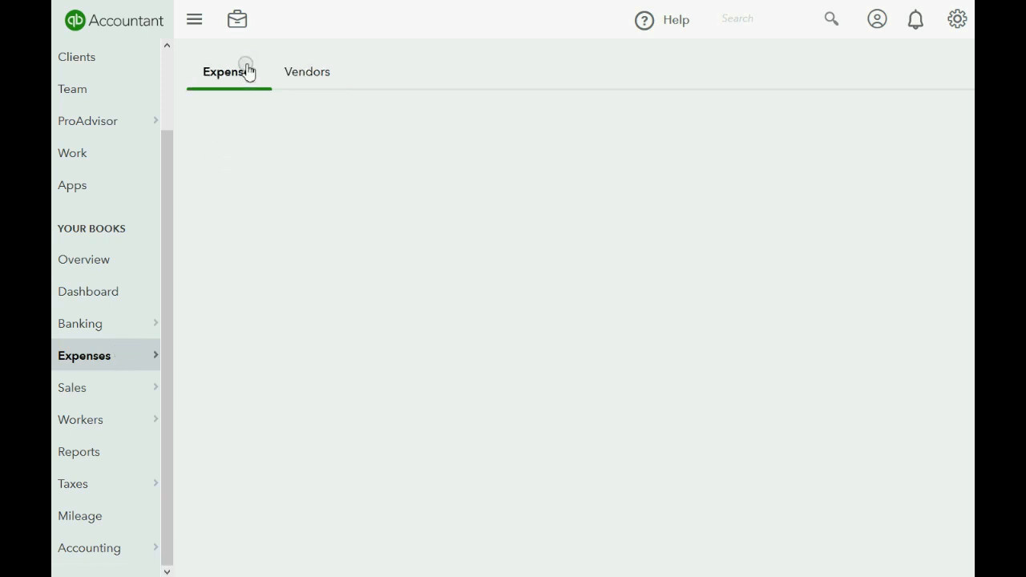
{"action": "left_click", "coordinate": [228, 70]}
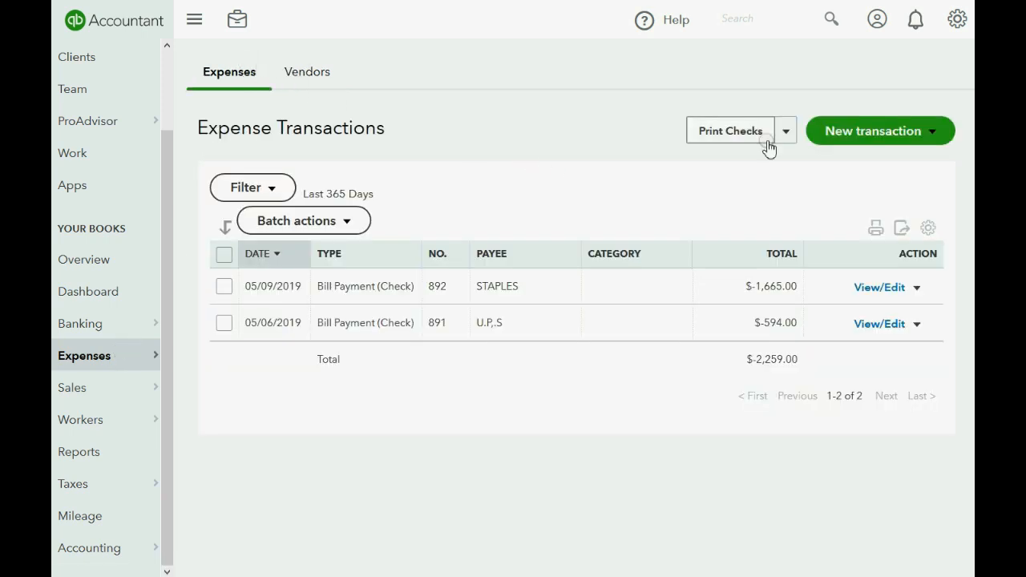
{"action": "left_click", "coordinate": [872, 131]}
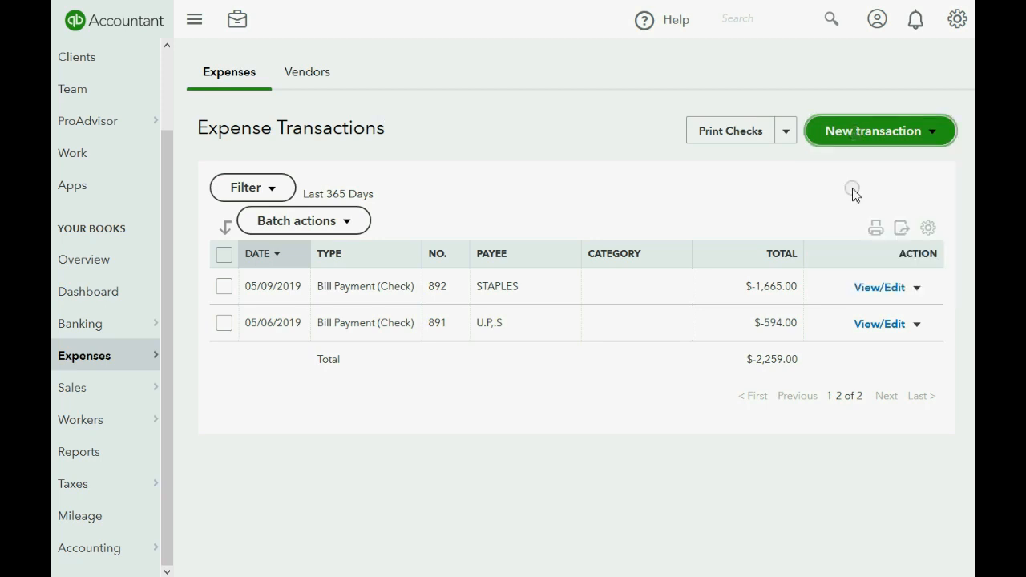
Start a new expense from Capital 1 Credit Card with REX REPAIR SHOP as payee
{"action": "left_click", "coordinate": [872, 131]}
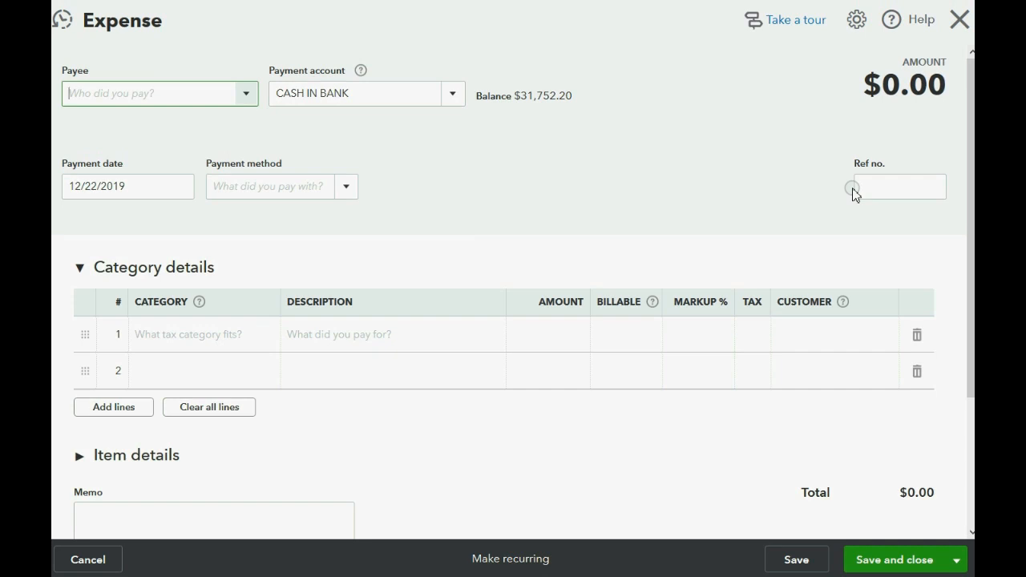
{"action": "mouse_move", "coordinate": [771, 158]}
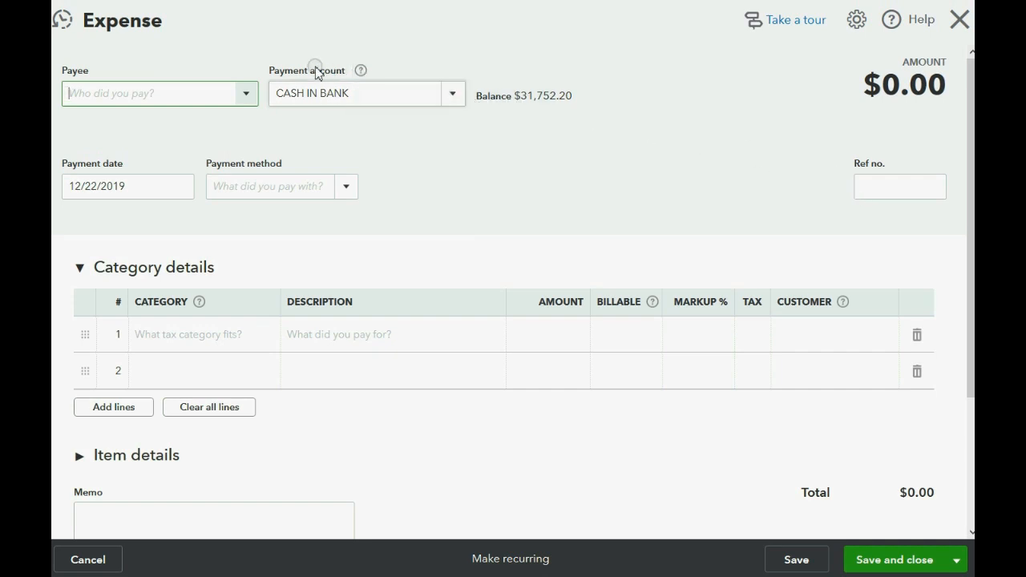
{"action": "left_click", "coordinate": [452, 93]}
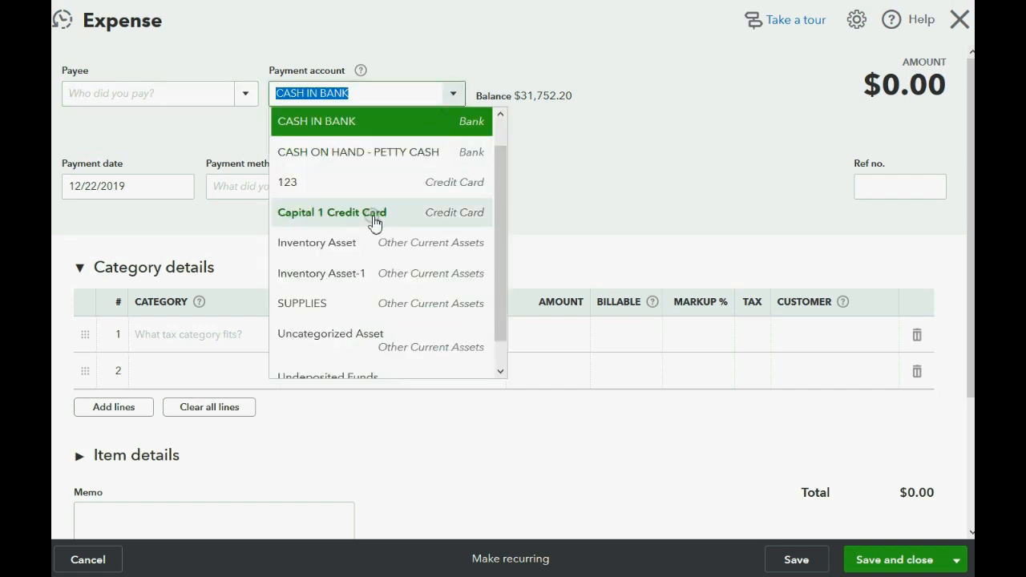
{"action": "left_click", "coordinate": [330, 211]}
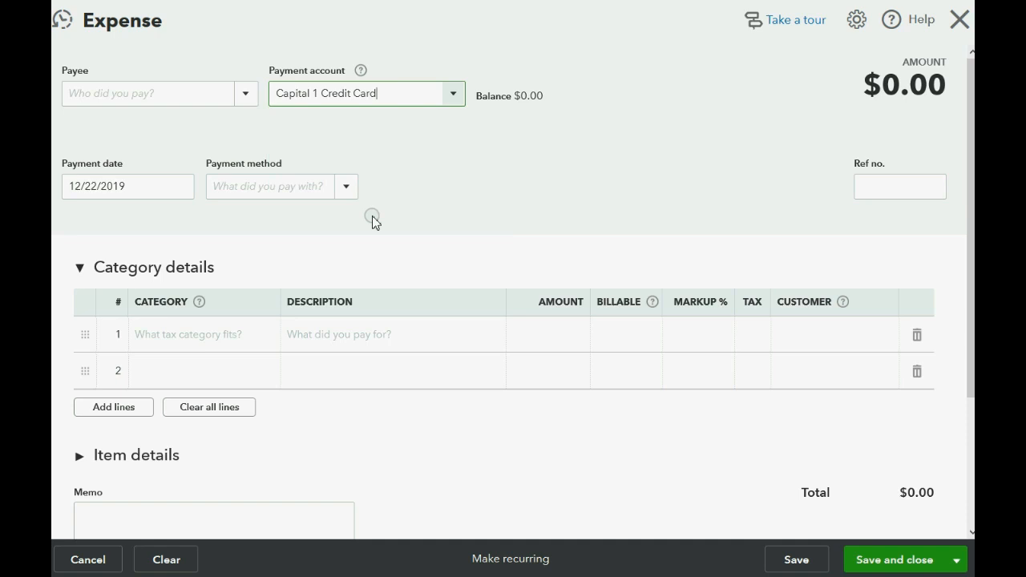
{"action": "left_click", "coordinate": [246, 93]}
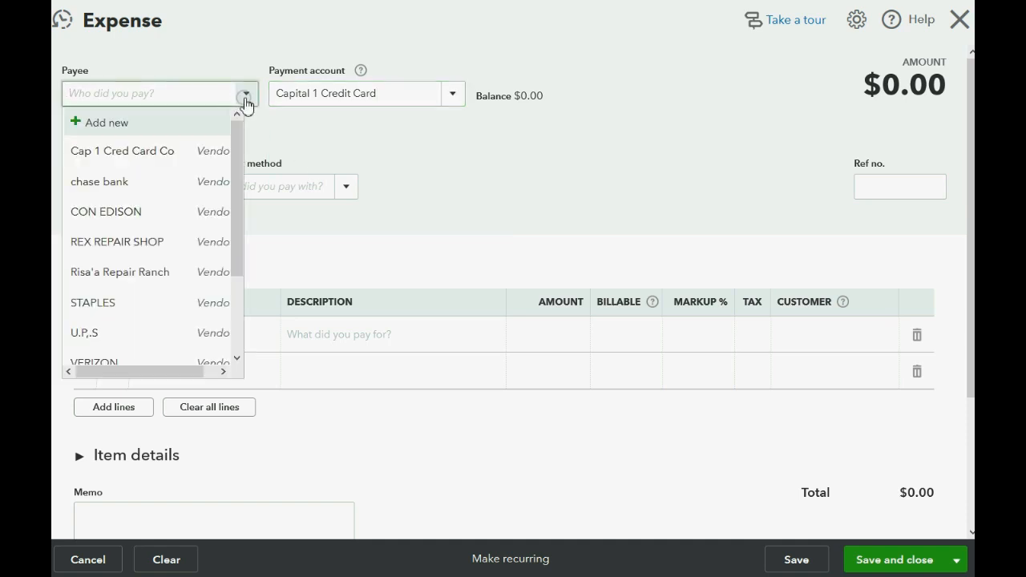
{"action": "left_click", "coordinate": [116, 240]}
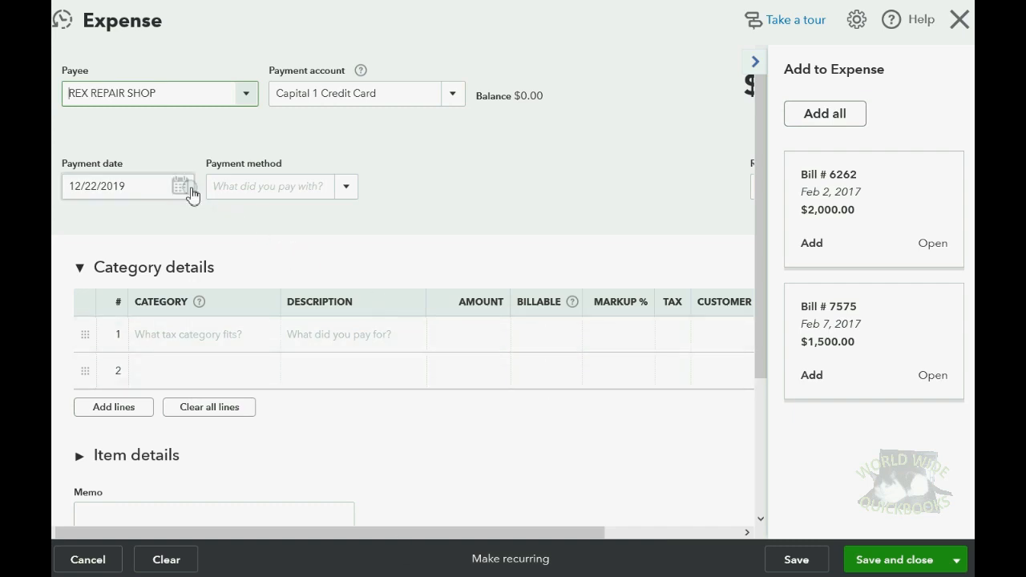
Set the Rex Repair Shop expense's payment date to 05/10/2017
{"action": "left_click", "coordinate": [179, 185]}
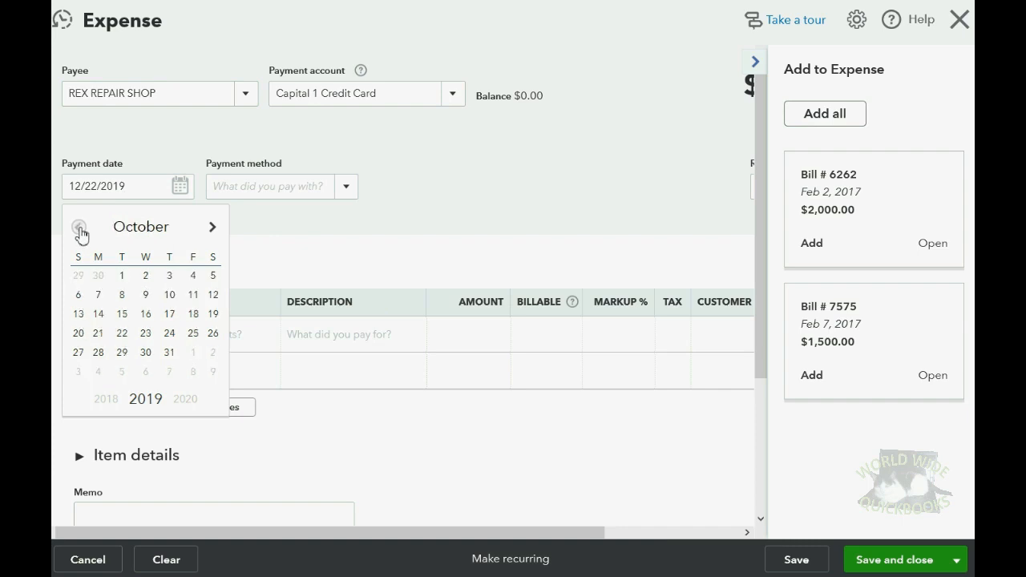
{"action": "left_click", "coordinate": [78, 226]}
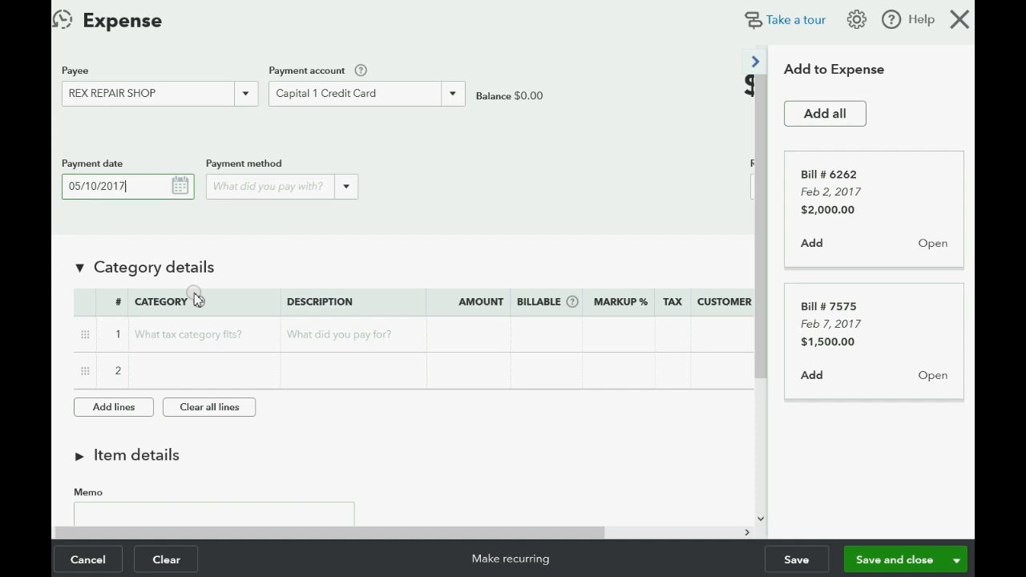
{"action": "left_click", "coordinate": [269, 186]}
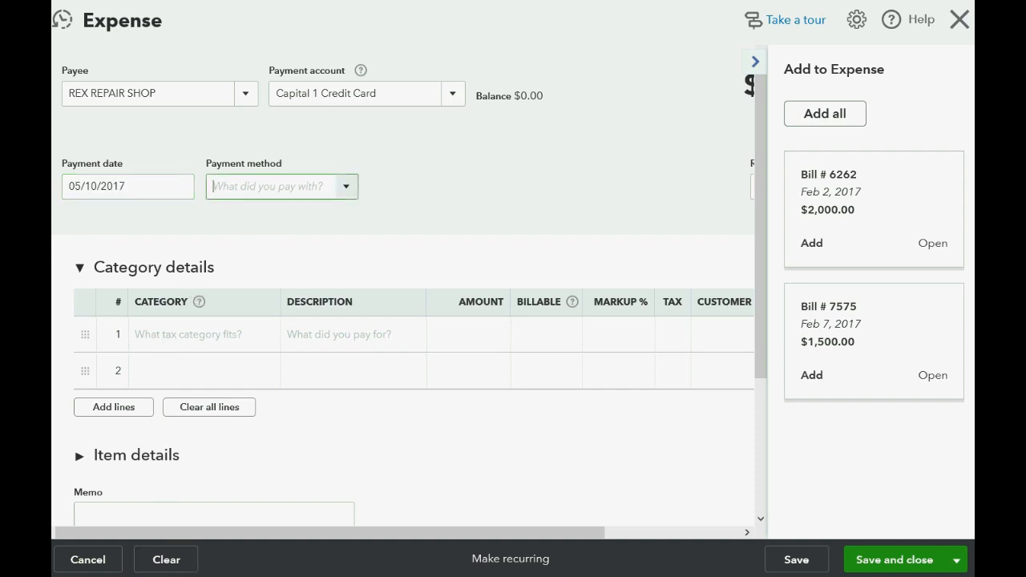
Add a $1,000.00 REPAIR EXPENSE line, keeping Capital 1 Credit Card as payment account
{"action": "left_click", "coordinate": [196, 335]}
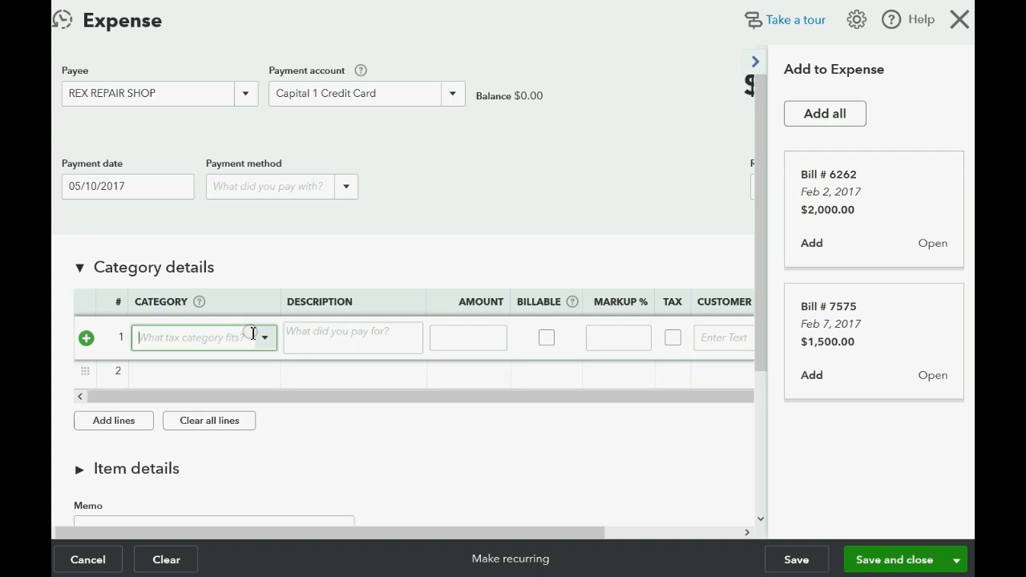
{"action": "left_click", "coordinate": [202, 336]}
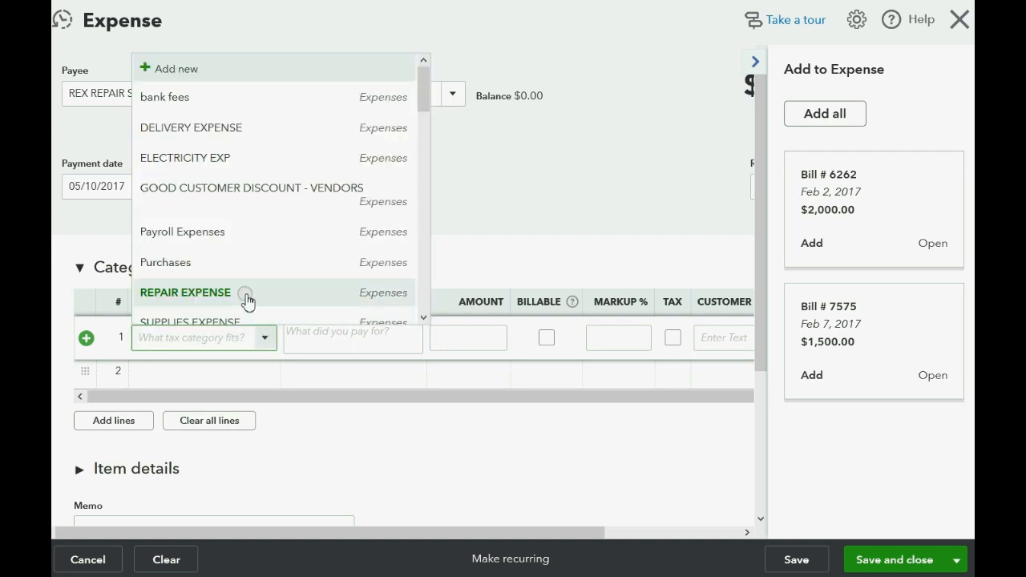
{"action": "left_click", "coordinate": [186, 292]}
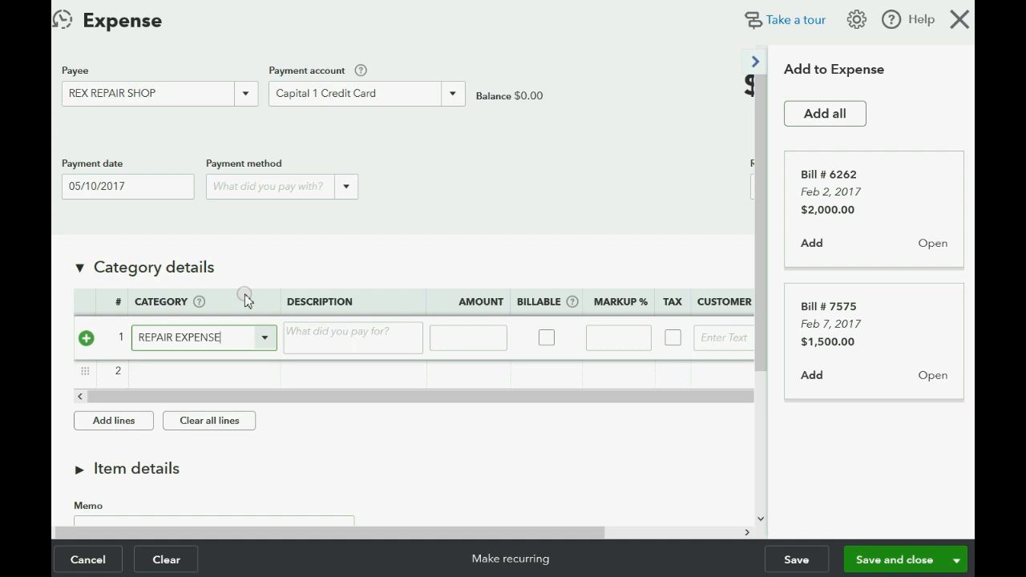
{"action": "left_click", "coordinate": [452, 93]}
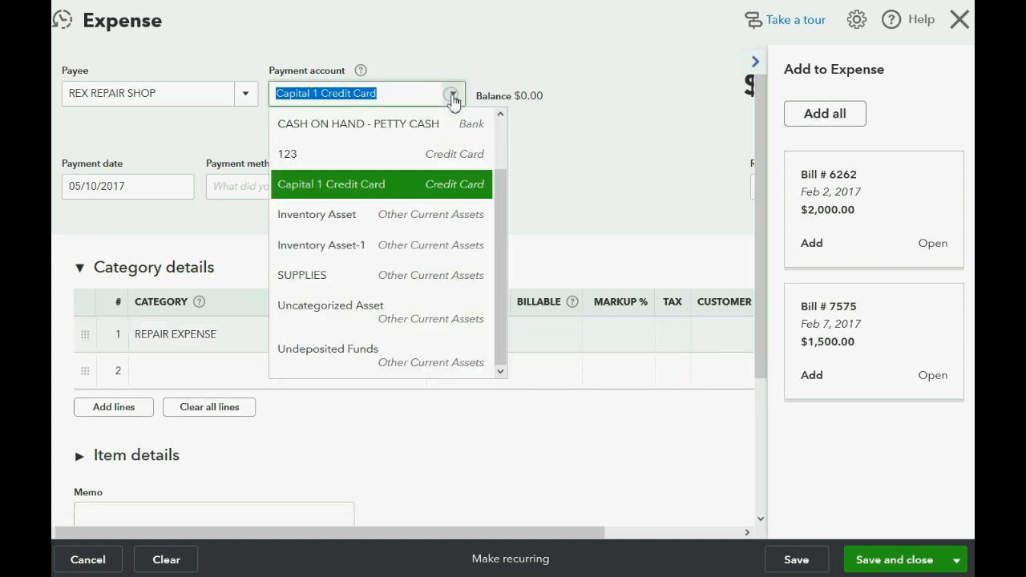
{"action": "left_click", "coordinate": [330, 183]}
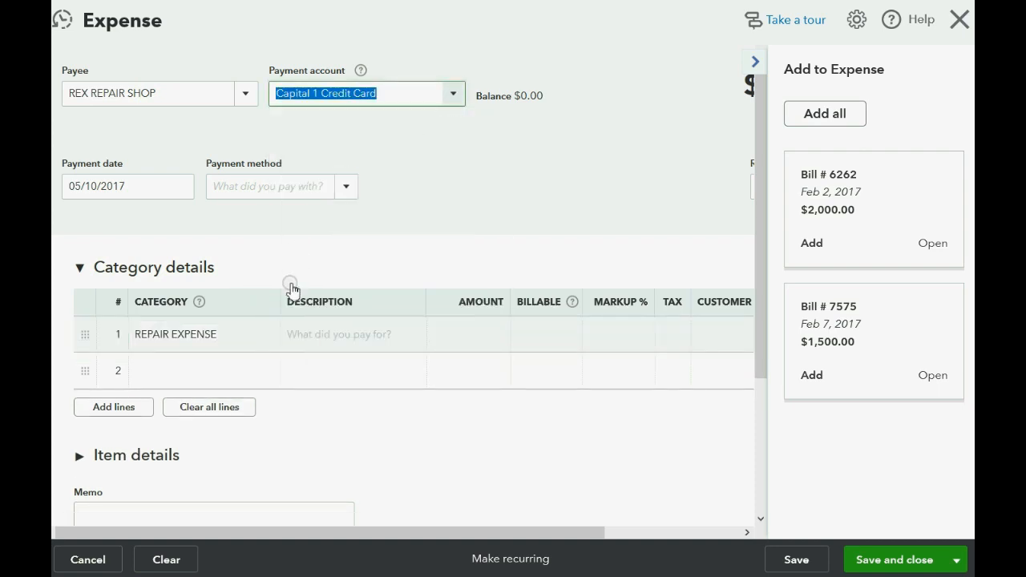
{"action": "left_click", "coordinate": [201, 335]}
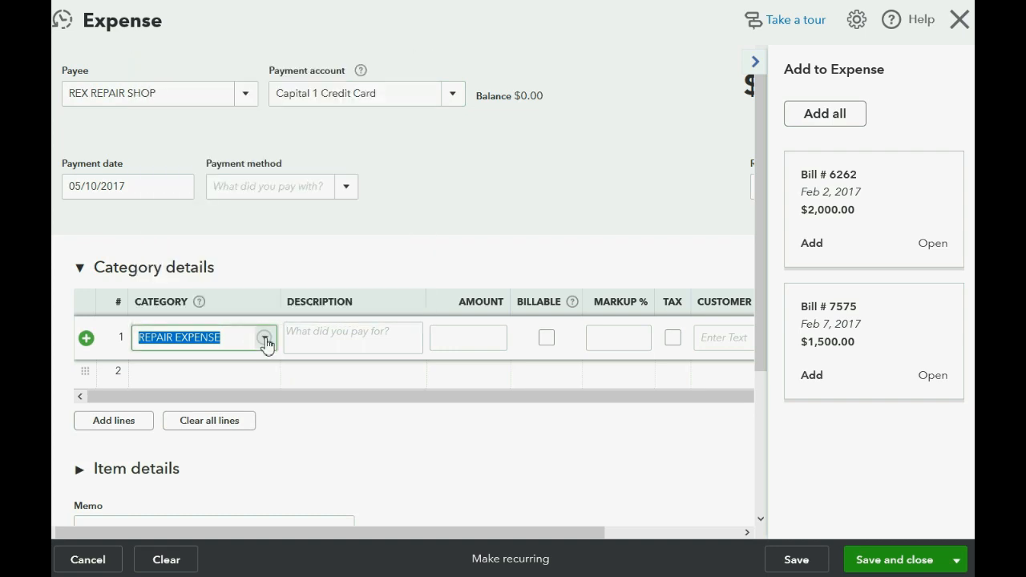
{"action": "left_click", "coordinate": [468, 337]}
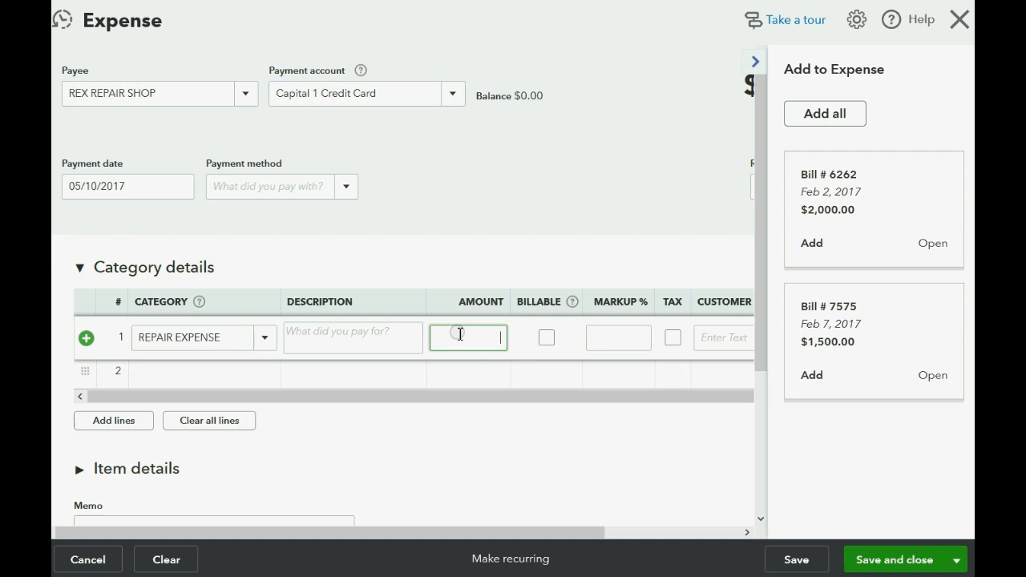
{"action": "type", "text": "1000"}
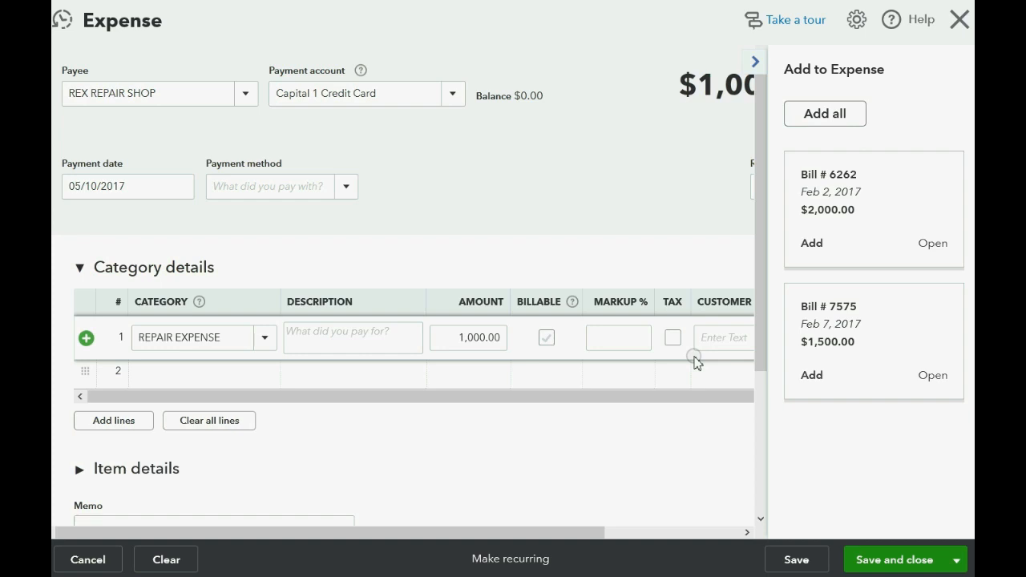
{"action": "mouse_move", "coordinate": [894, 560]}
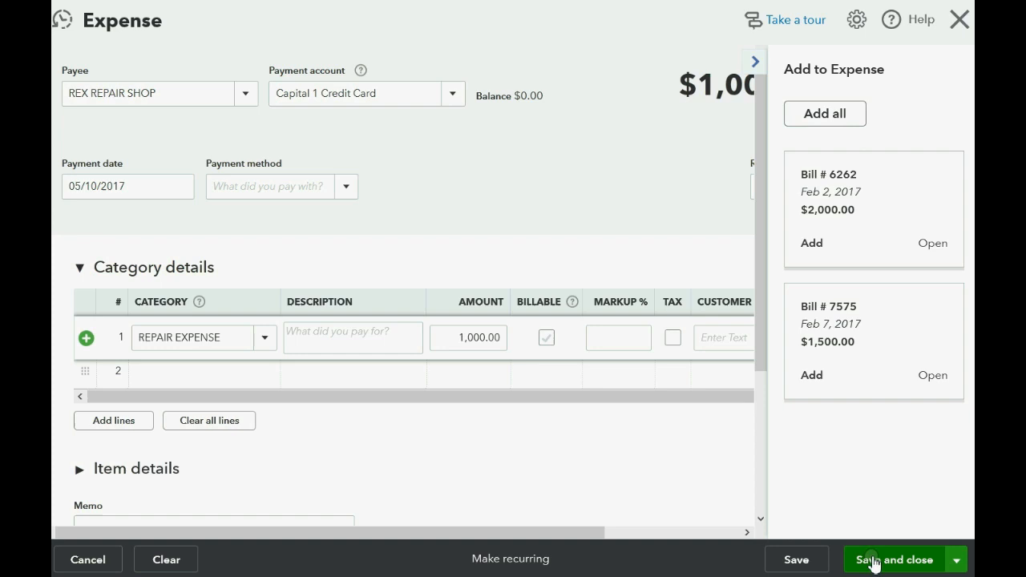
Save the $1,000 expense and run the trial balance, drilling into REPAIR EXPENSE
{"action": "left_click", "coordinate": [894, 560]}
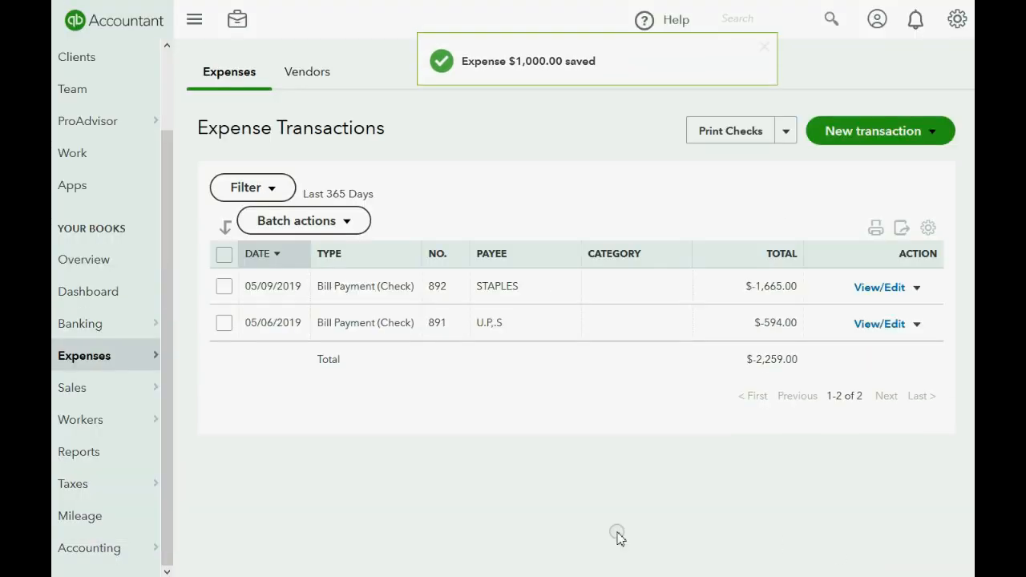
{"action": "left_click", "coordinate": [78, 452]}
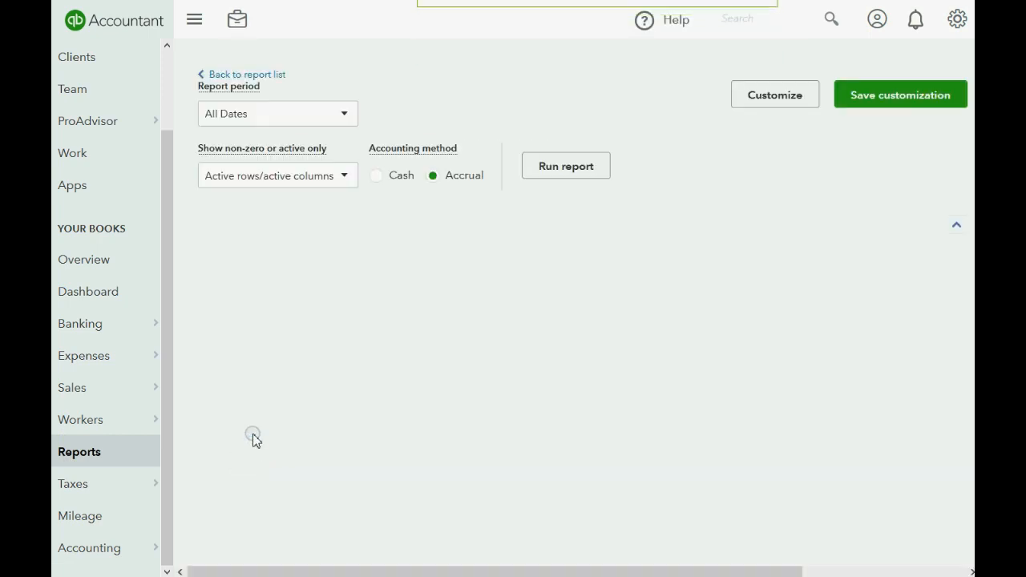
{"action": "left_click", "coordinate": [564, 165]}
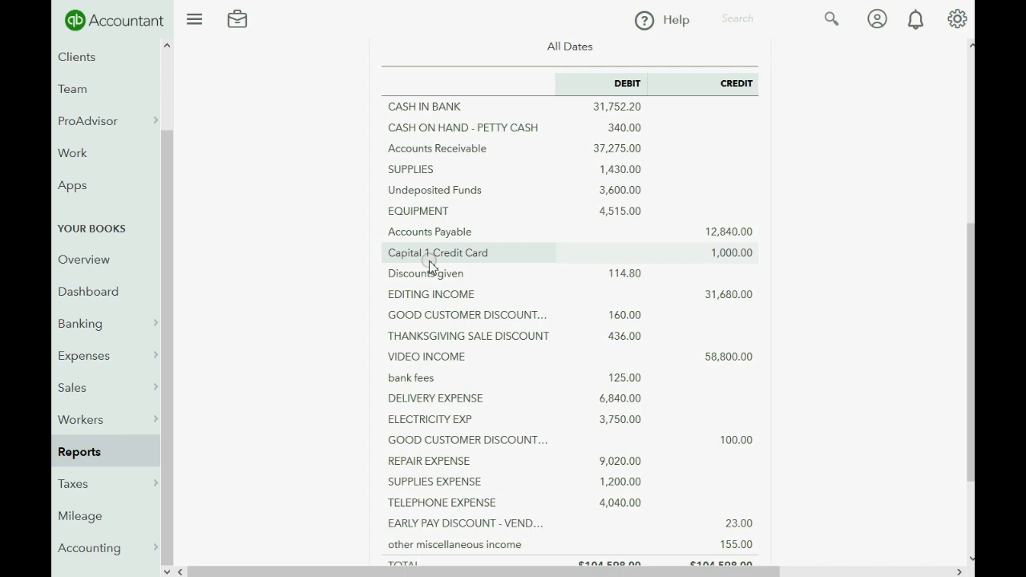
{"action": "mouse_move", "coordinate": [457, 461]}
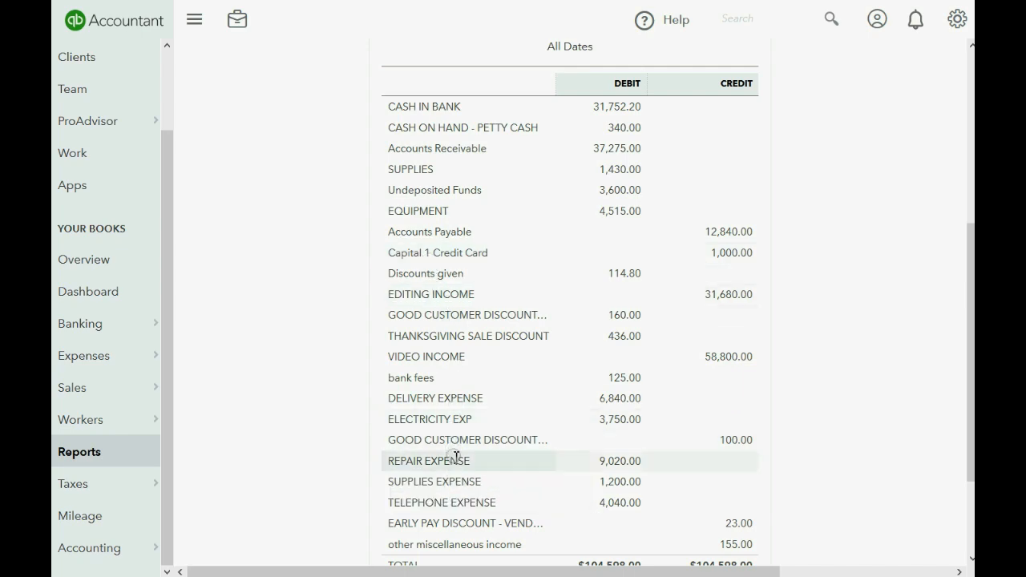
{"action": "left_click", "coordinate": [617, 462]}
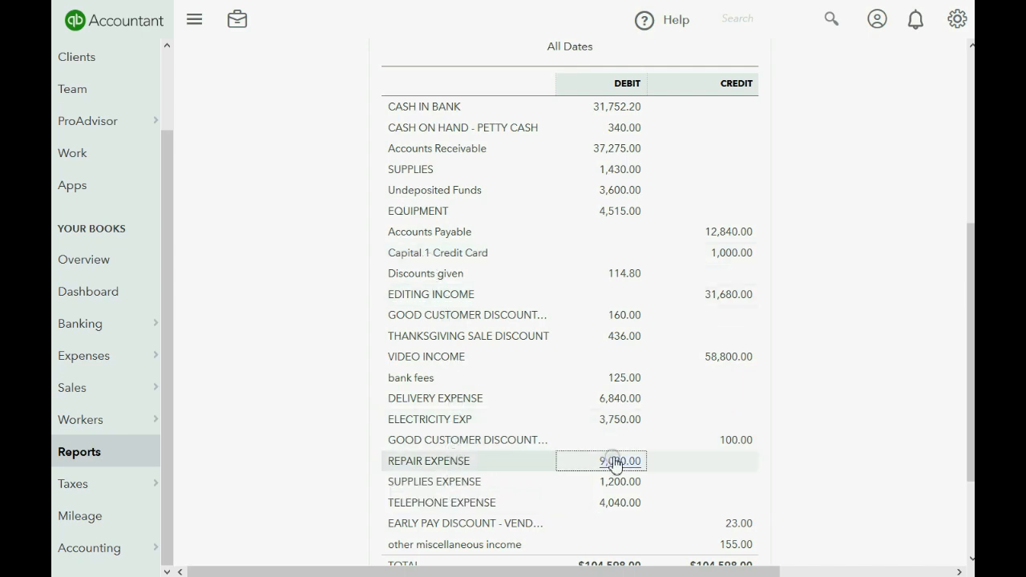
View the REPAIR EXPENSE transaction report's Split column showing Capital 1 Credit Card
{"action": "left_click", "coordinate": [617, 461]}
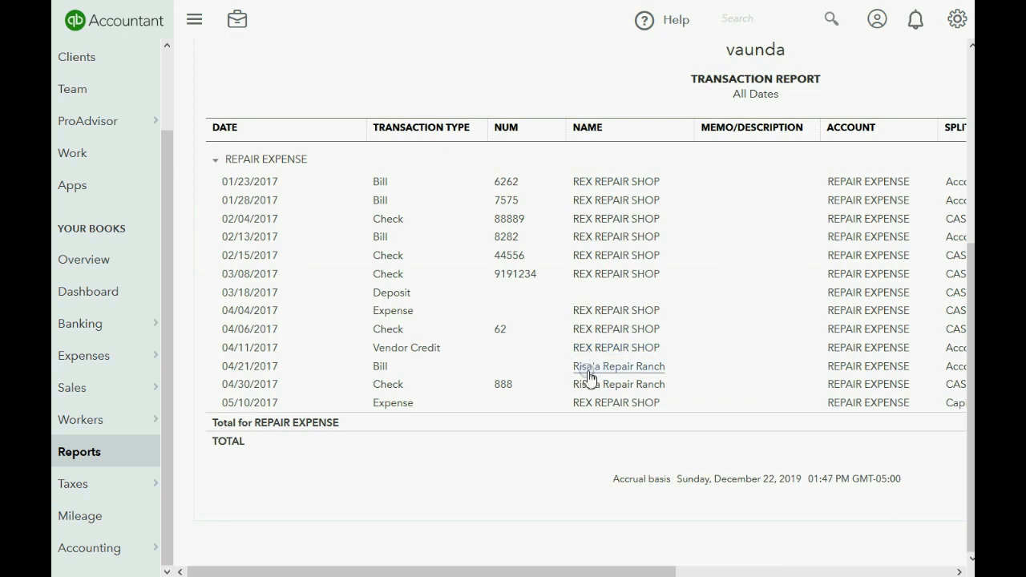
{"action": "mouse_move", "coordinate": [393, 402]}
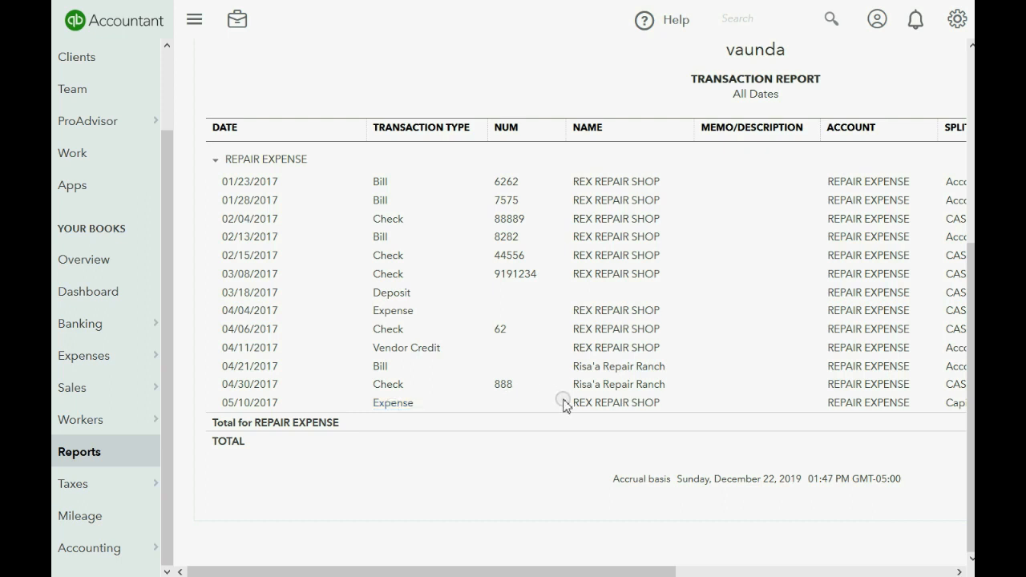
{"action": "scroll", "scroll_direction": "right", "scroll_amount": 3}
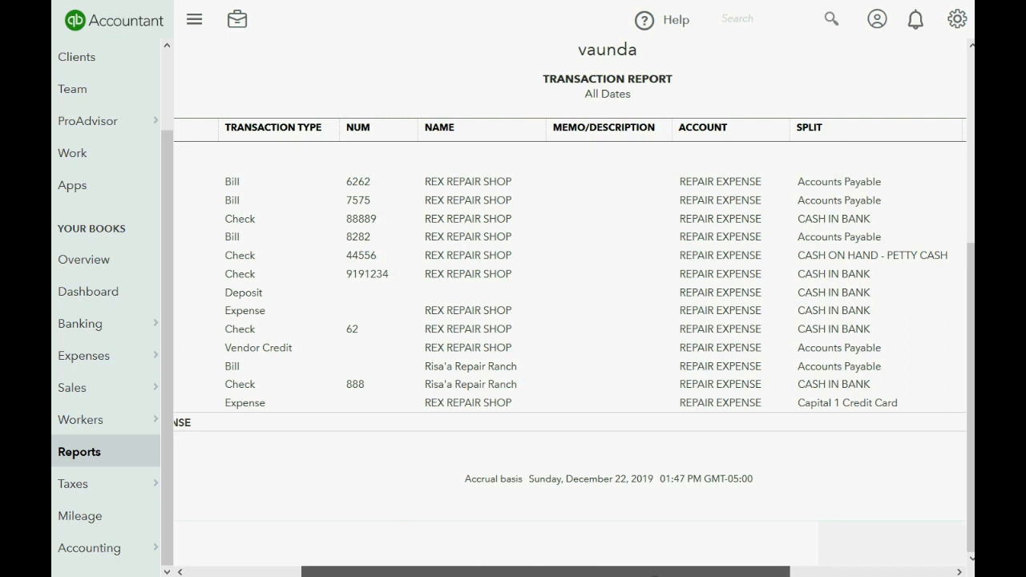
{"action": "mouse_move", "coordinate": [814, 402]}
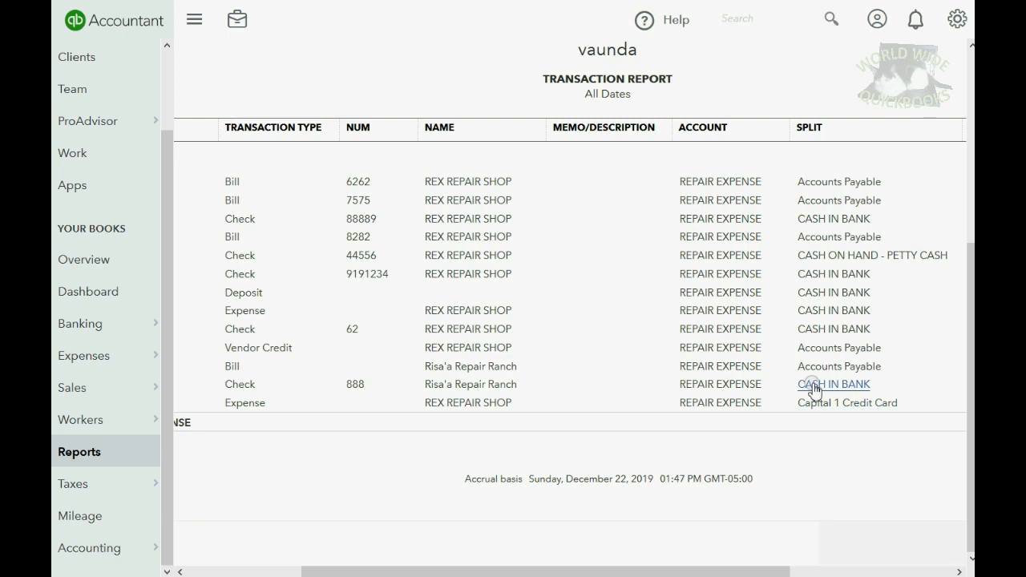
{"action": "mouse_move", "coordinate": [815, 407]}
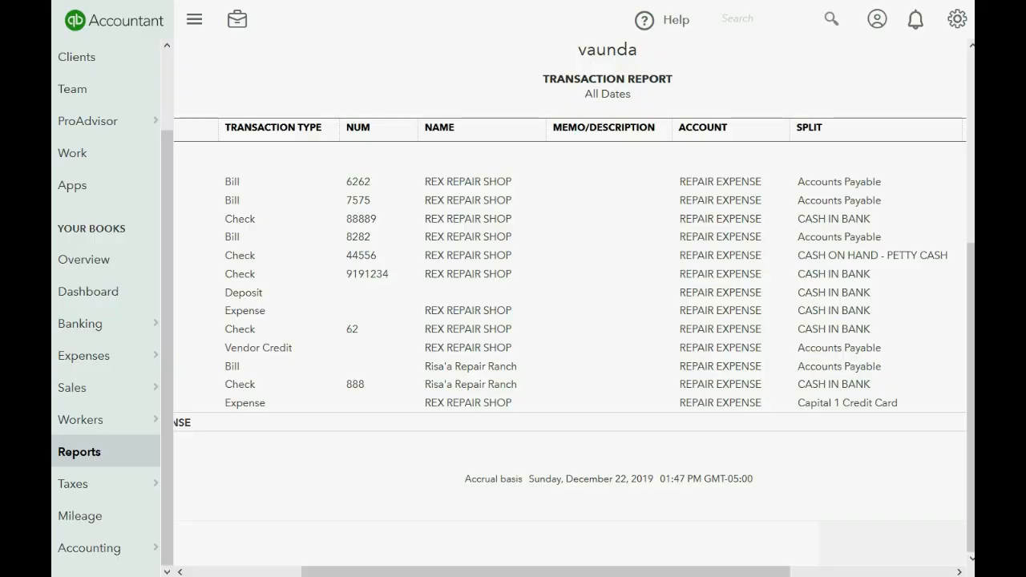
Start a new STAPLES expense from Capital 1 Credit Card dated 05/11/2017
{"action": "left_click", "coordinate": [83, 356]}
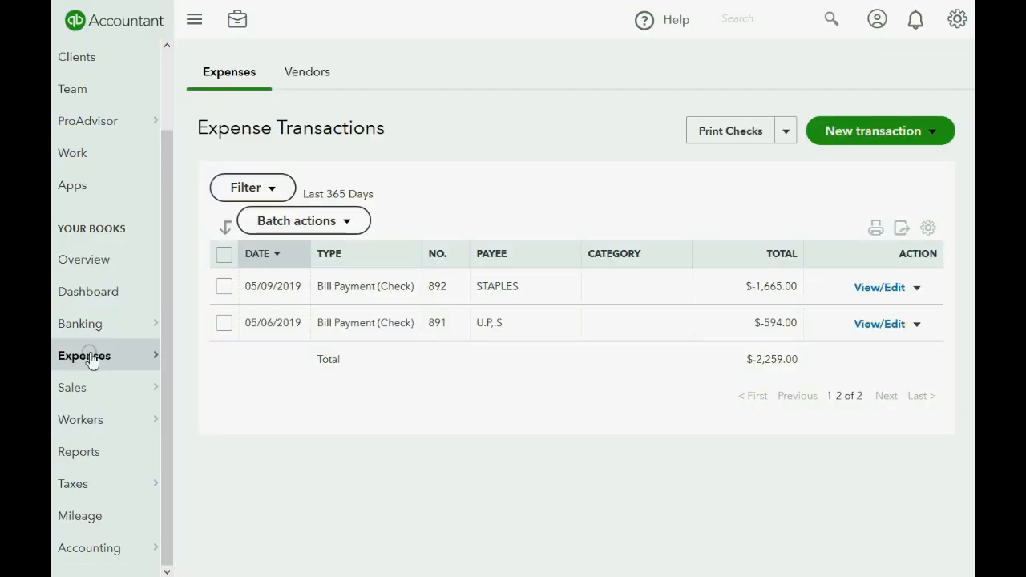
{"action": "mouse_move", "coordinate": [920, 145]}
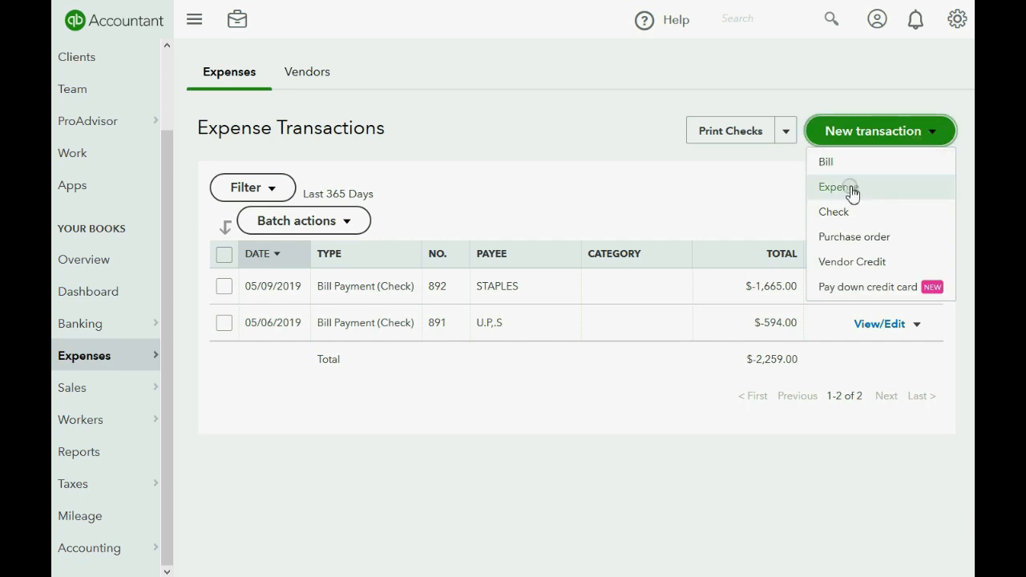
{"action": "left_click", "coordinate": [836, 186]}
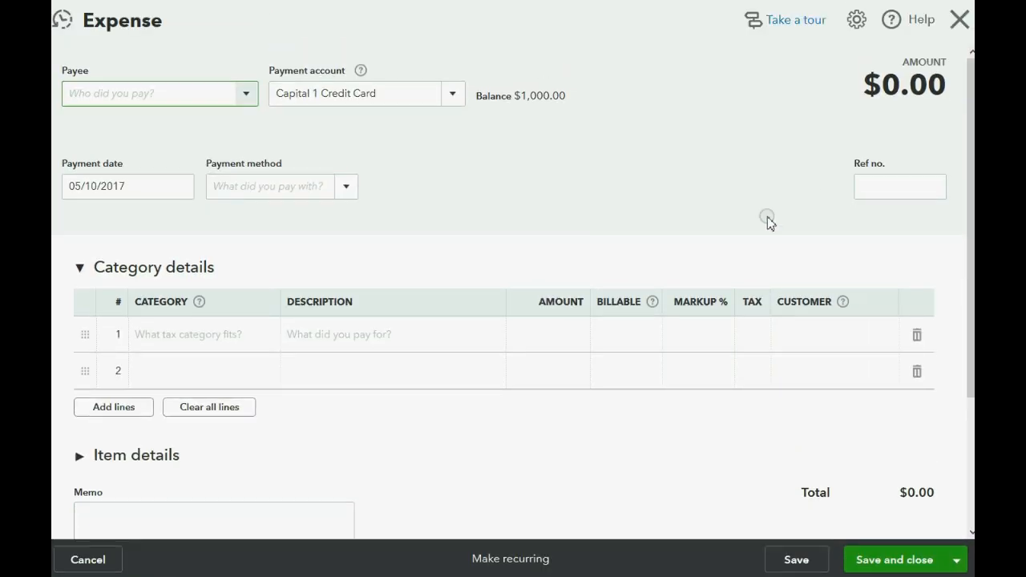
{"action": "left_click", "coordinate": [247, 93]}
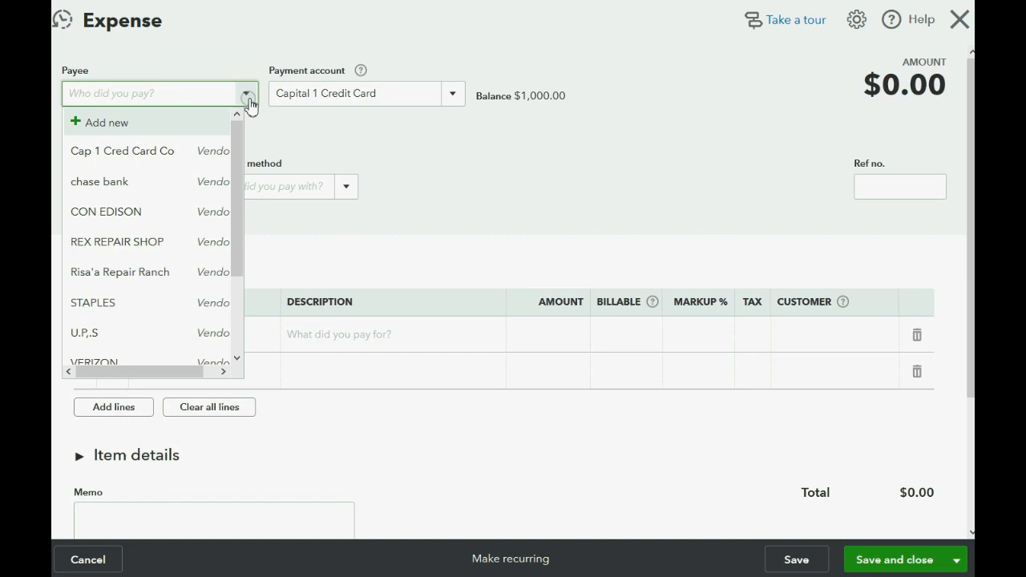
{"action": "left_click", "coordinate": [93, 301]}
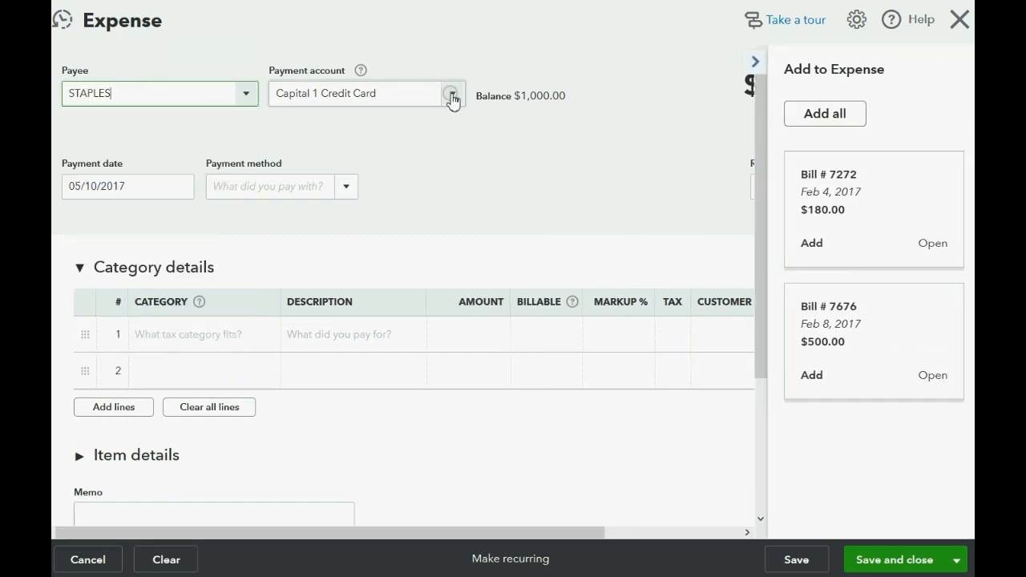
{"action": "left_click", "coordinate": [451, 93]}
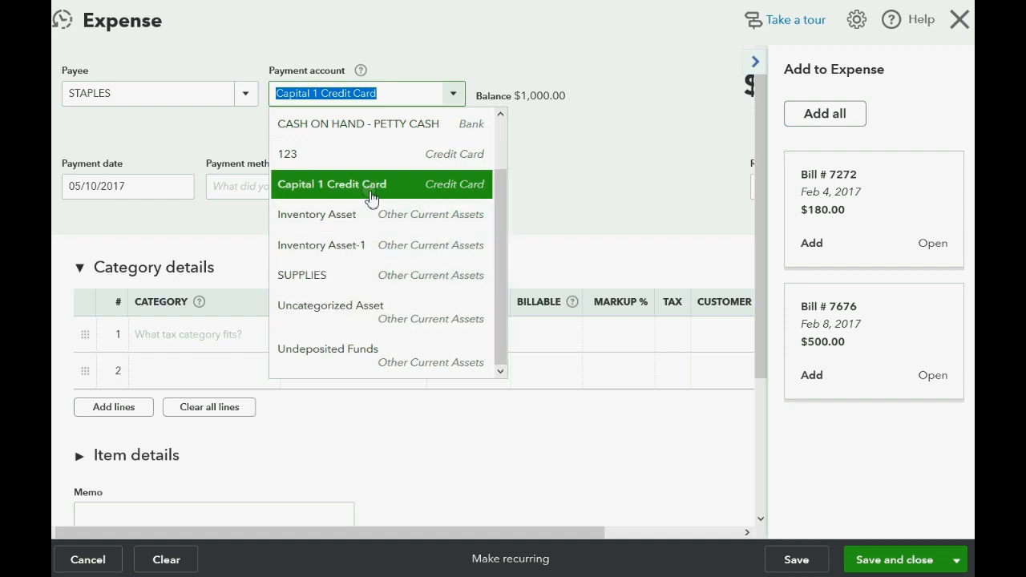
{"action": "left_click", "coordinate": [331, 182]}
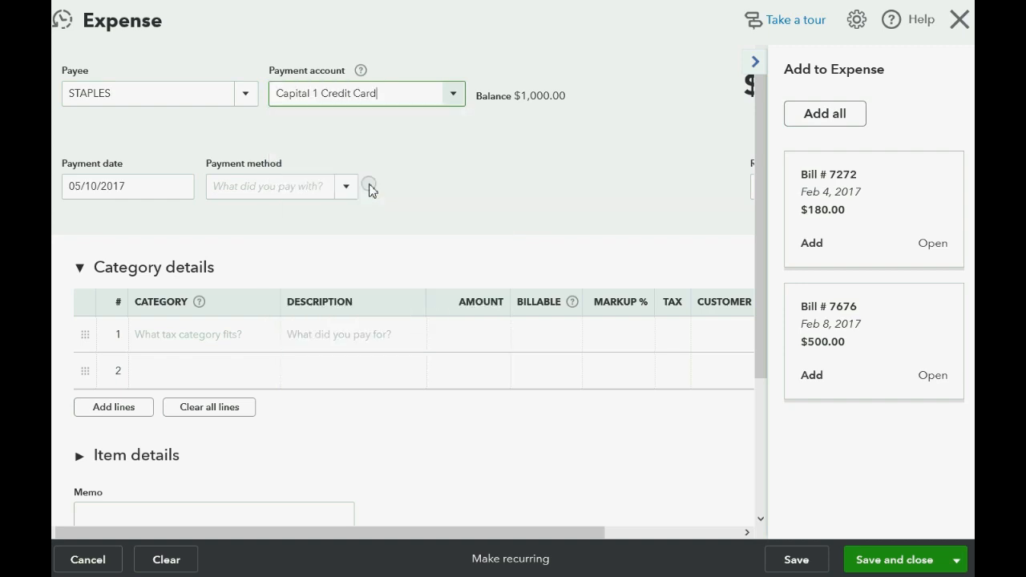
{"action": "left_click", "coordinate": [181, 186]}
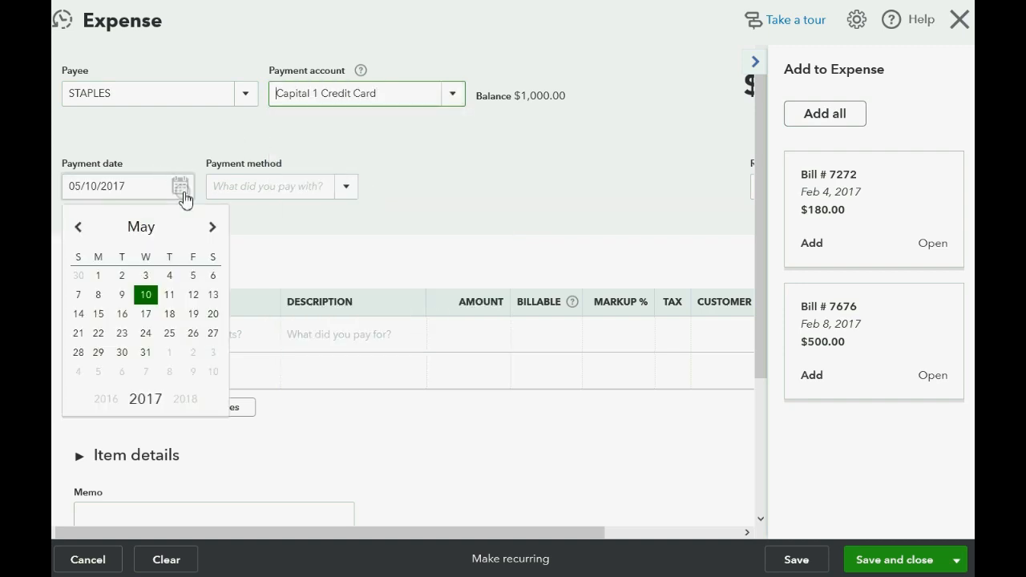
{"action": "left_click", "coordinate": [170, 295]}
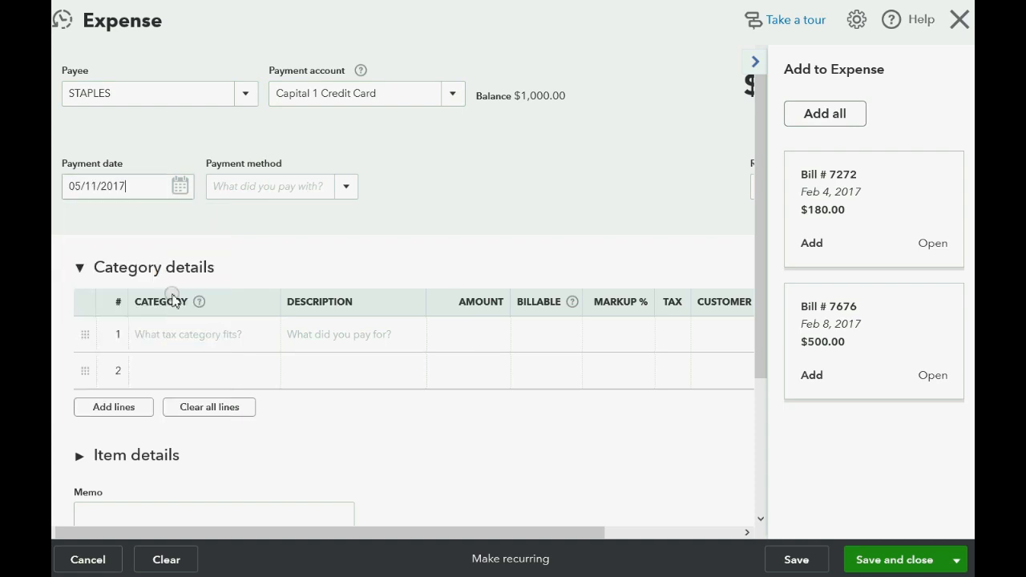
Add a $2,000 SUPPLIES EXPENSE category line
{"action": "left_click", "coordinate": [195, 334]}
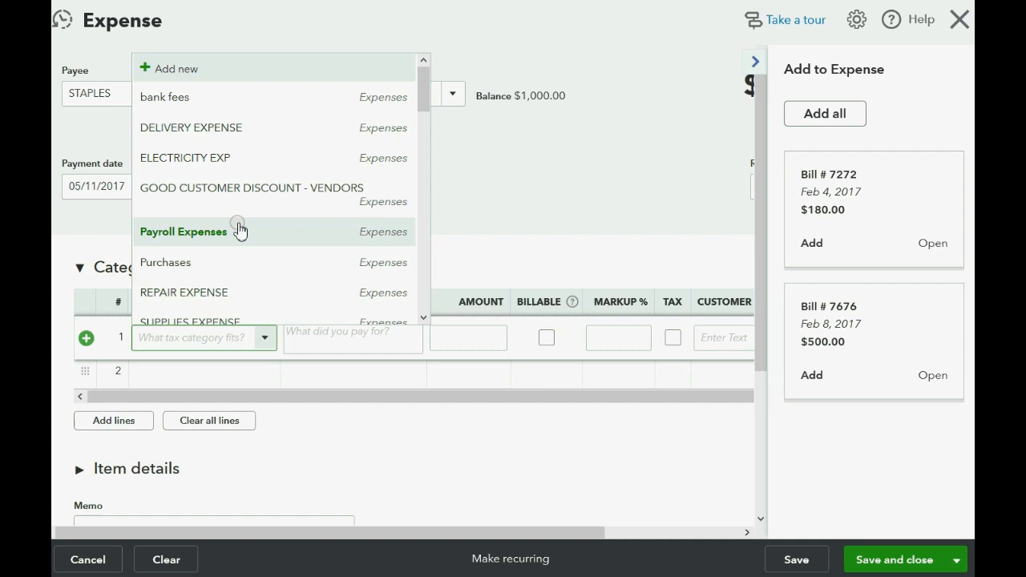
{"action": "scroll", "scroll_direction": "down", "scroll_amount": 3}
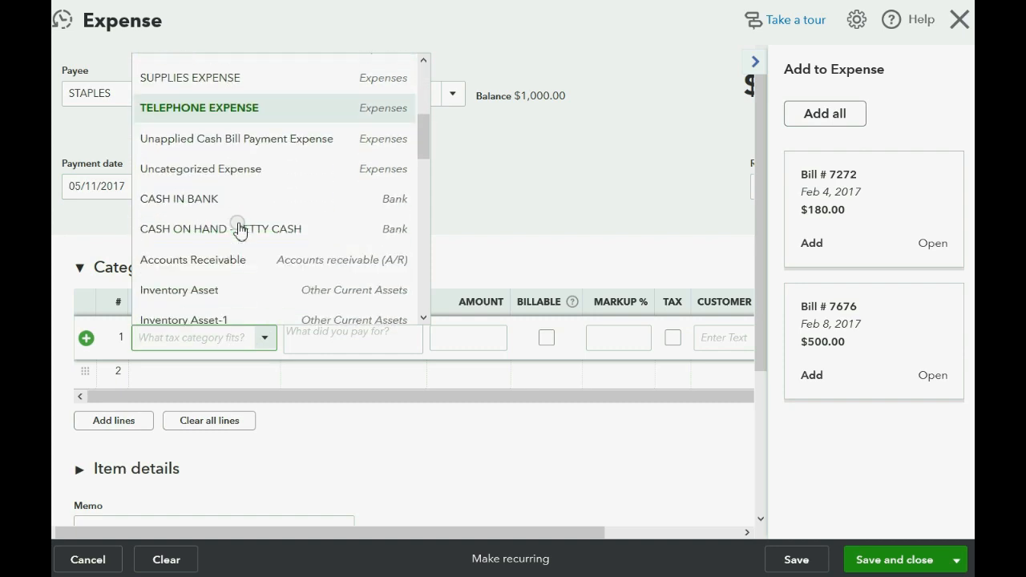
{"action": "scroll", "scroll_direction": "up", "scroll_amount": 3}
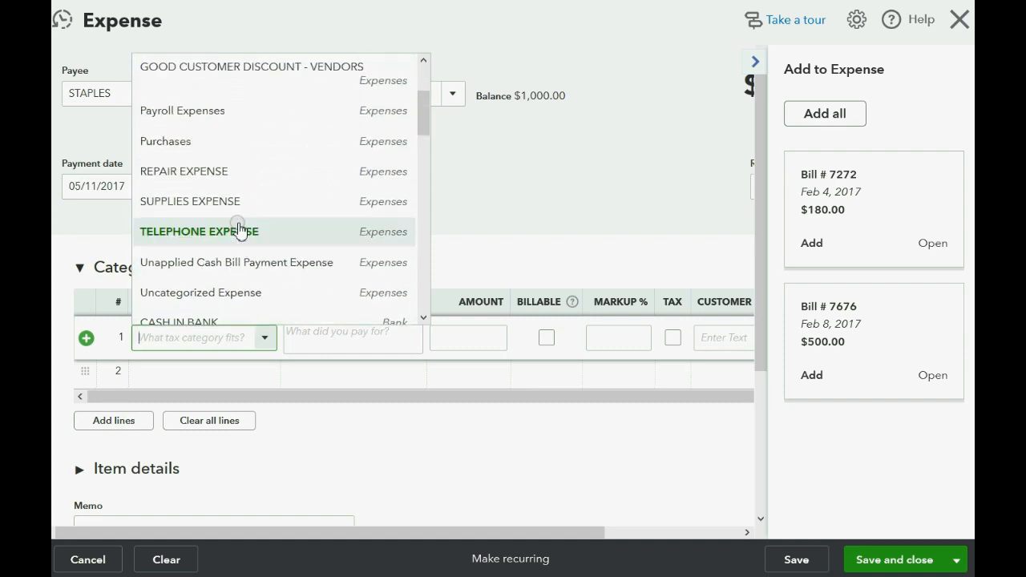
{"action": "left_click", "coordinate": [189, 202]}
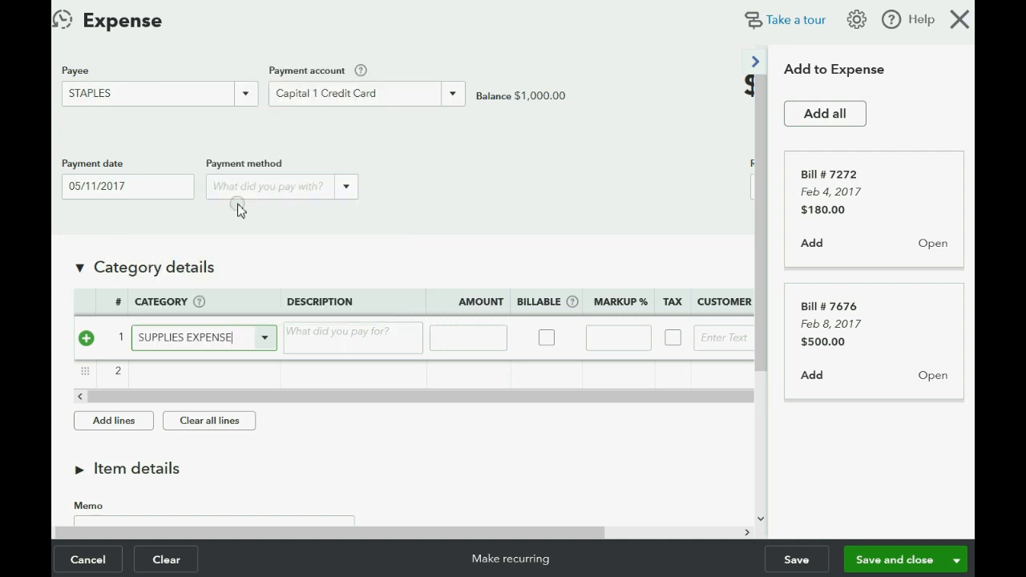
{"action": "mouse_move", "coordinate": [442, 398]}
{"action": "type", "text": "2"}
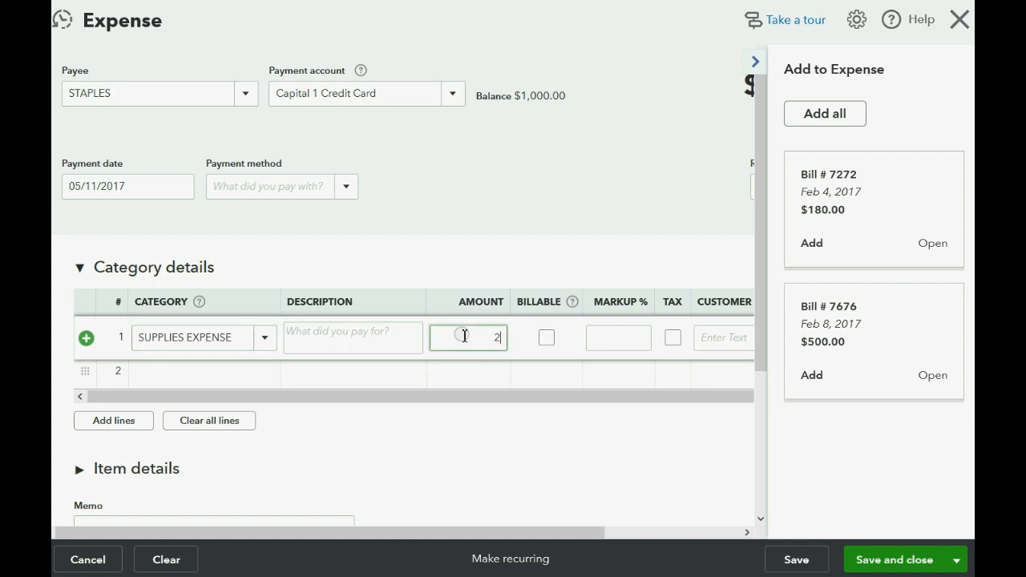
{"action": "type", "text": "000.00"}
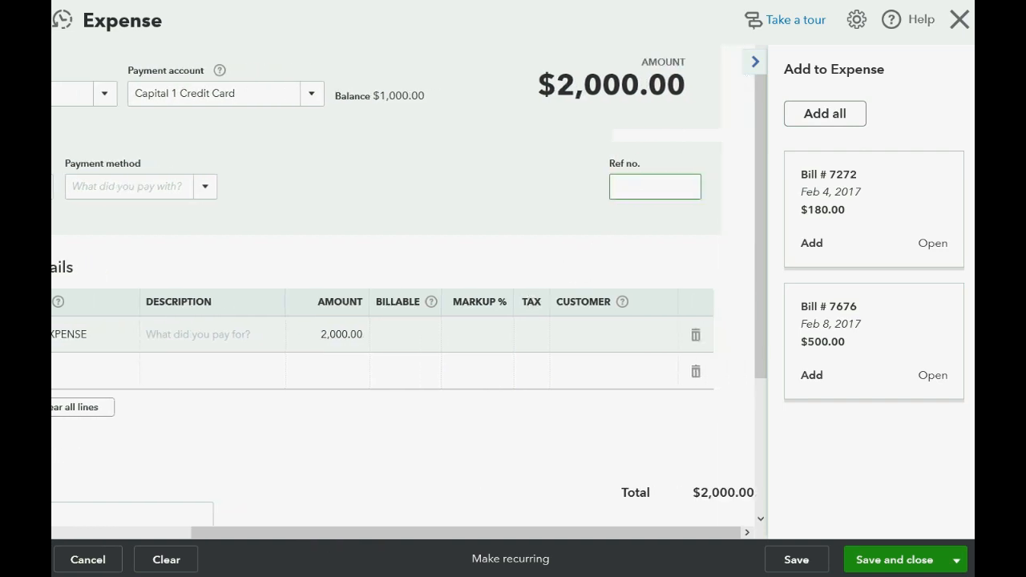
Enter reference number 9988776 and save the Staples expense
{"action": "left_click", "coordinate": [654, 186]}
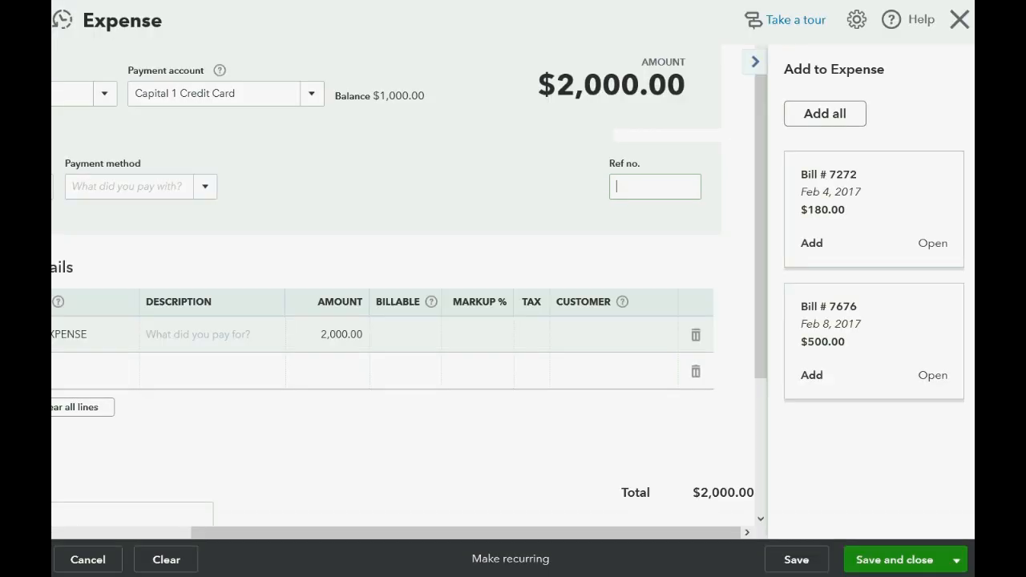
{"action": "type", "text": "99"}
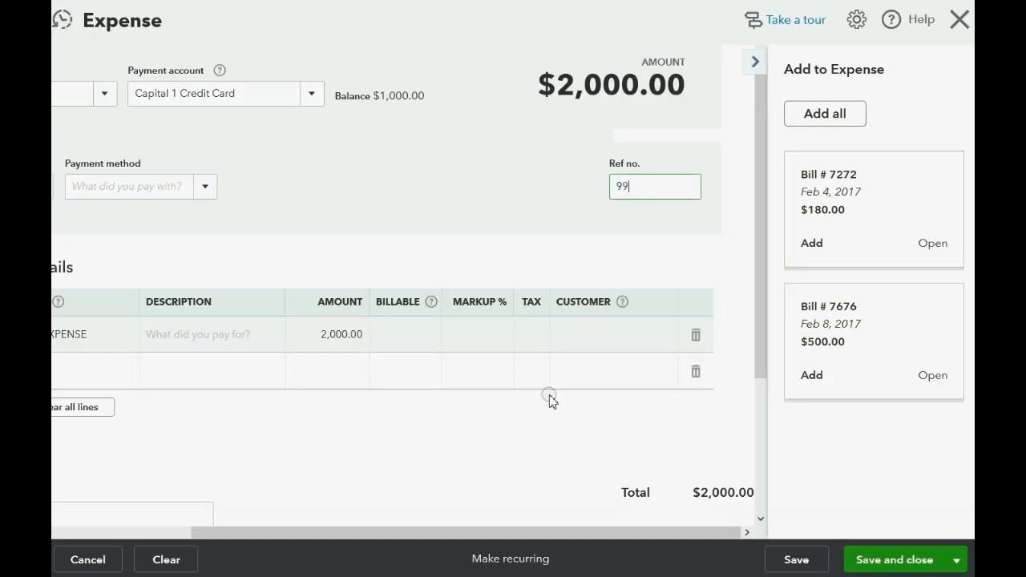
{"action": "type", "text": "88776"}
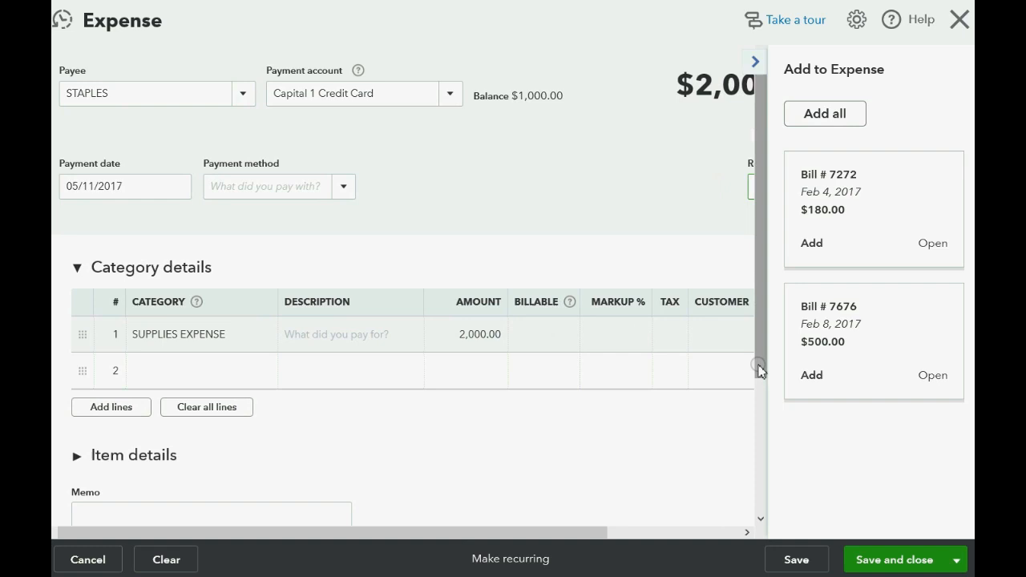
{"action": "scroll", "scroll_direction": "up", "scroll_amount": 3}
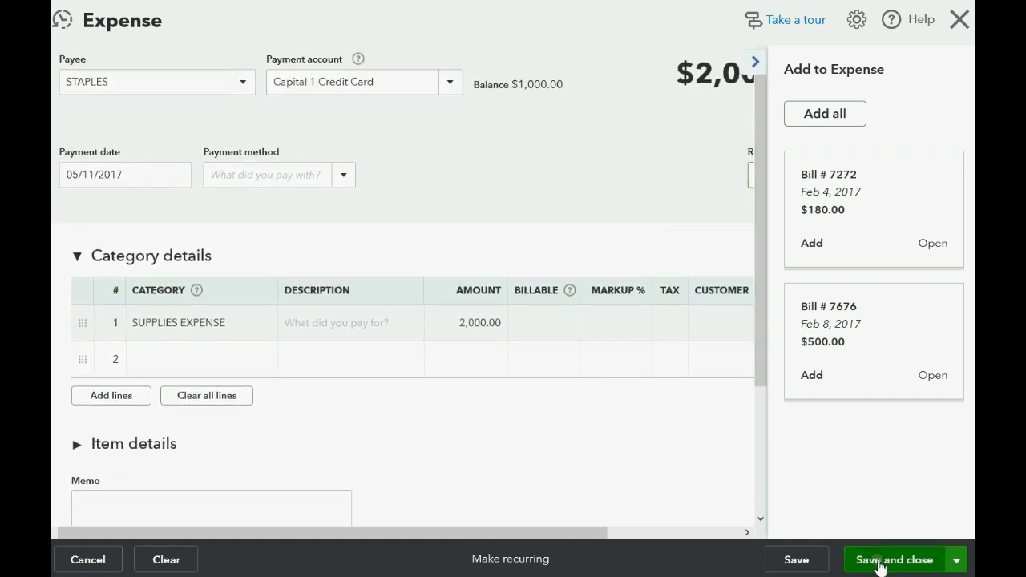
{"action": "left_click", "coordinate": [894, 559]}
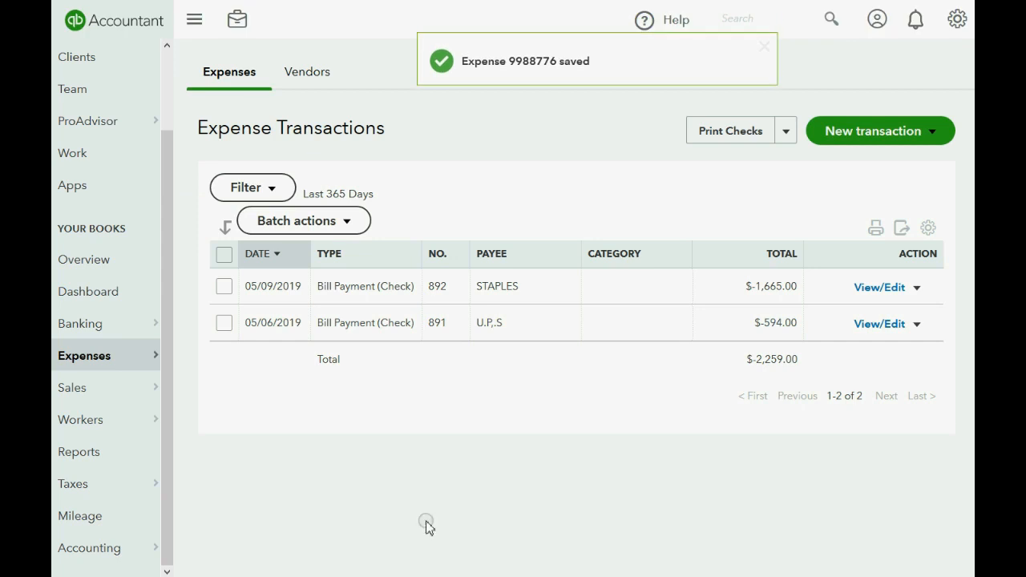
Run the 'Trial Balance - all' report showing Capital 1 Credit Card at $3,000.00 credit
{"action": "left_click", "coordinate": [79, 451]}
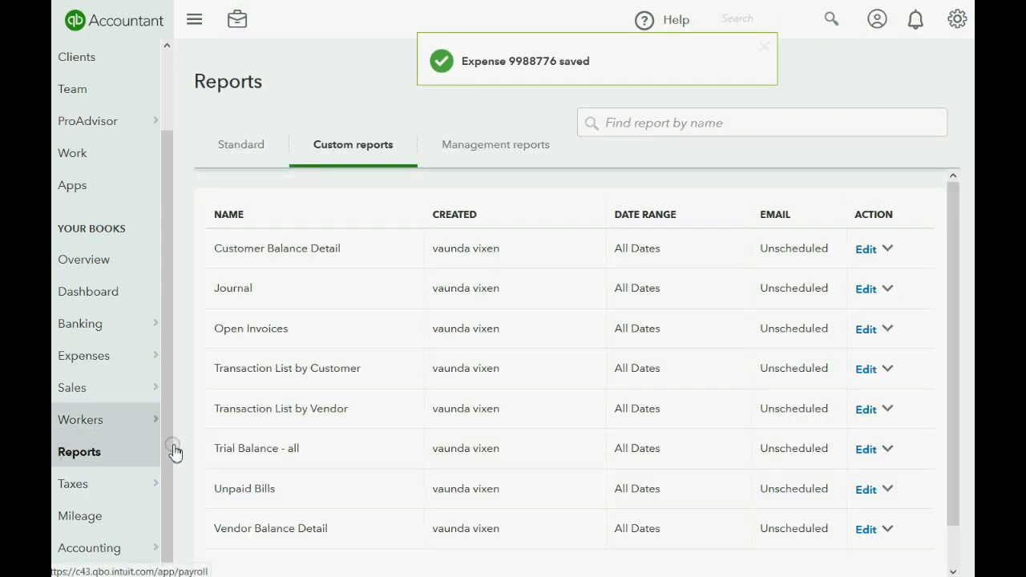
{"action": "left_click", "coordinate": [257, 449]}
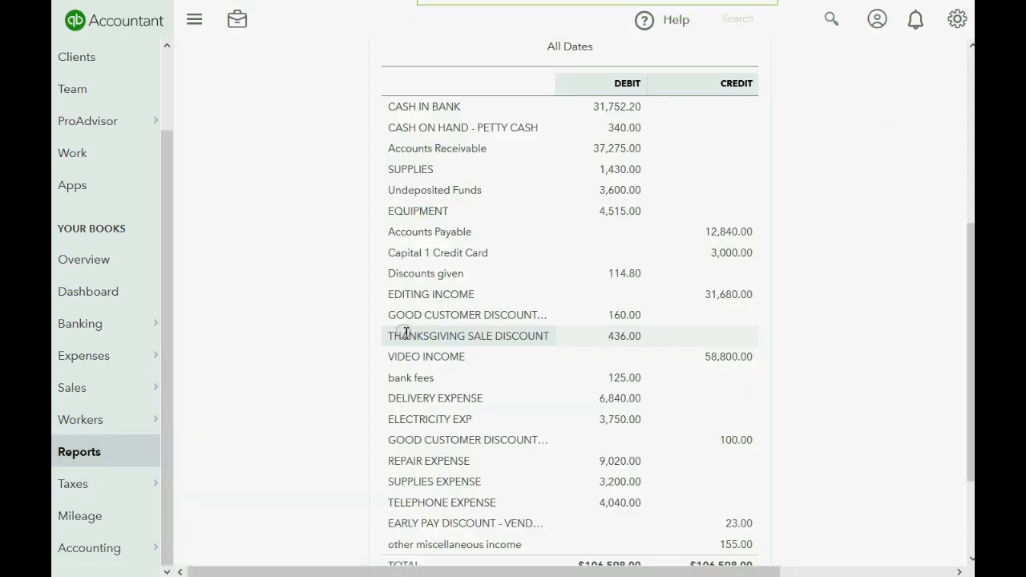
{"action": "scroll", "scroll_direction": "up", "scroll_amount": 3}
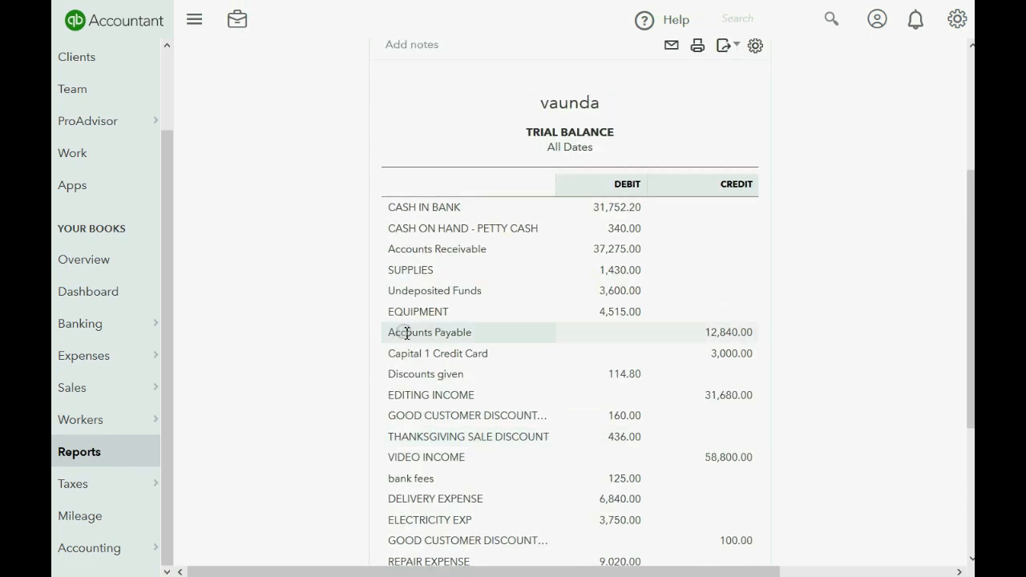
{"action": "mouse_move", "coordinate": [430, 355]}
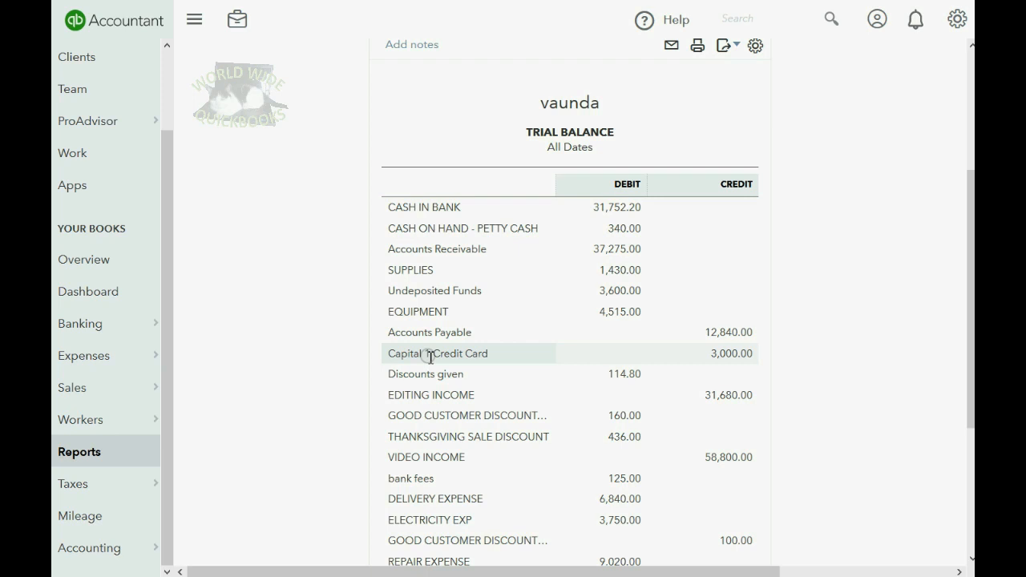
{"action": "mouse_move", "coordinate": [571, 365]}
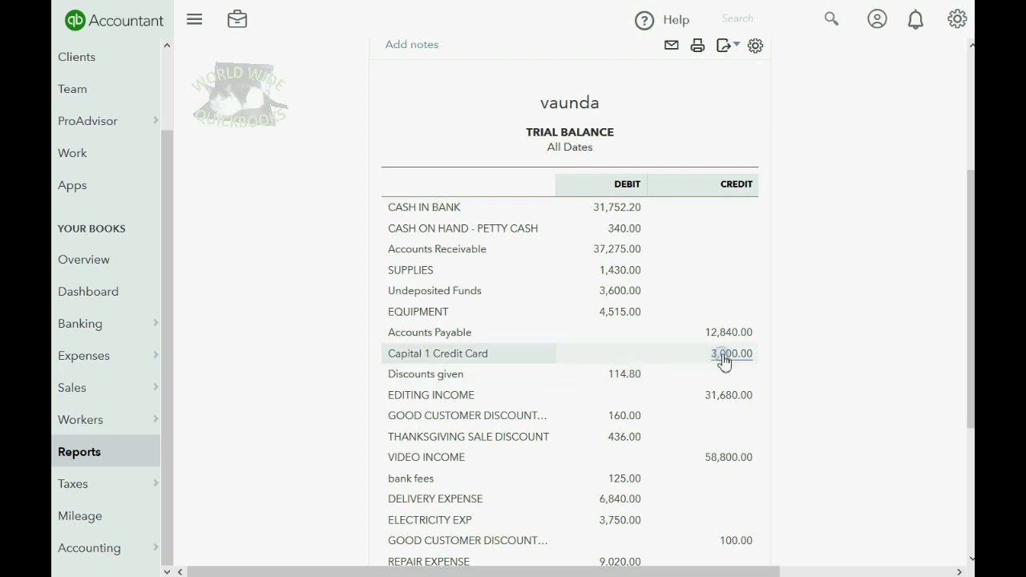
{"action": "scroll", "scroll_direction": "down", "scroll_amount": 3}
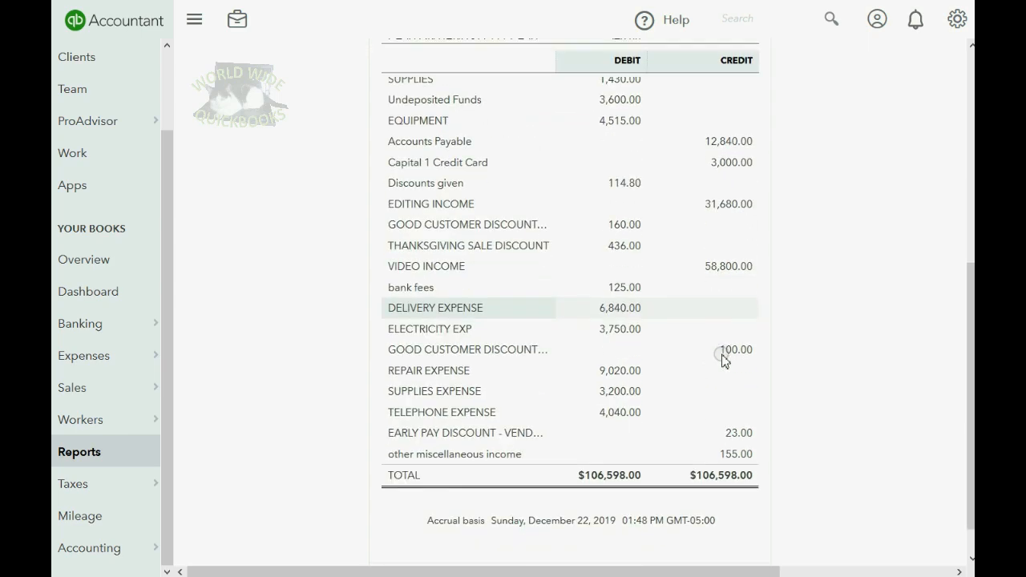
{"action": "scroll", "scroll_direction": "up", "scroll_amount": 3}
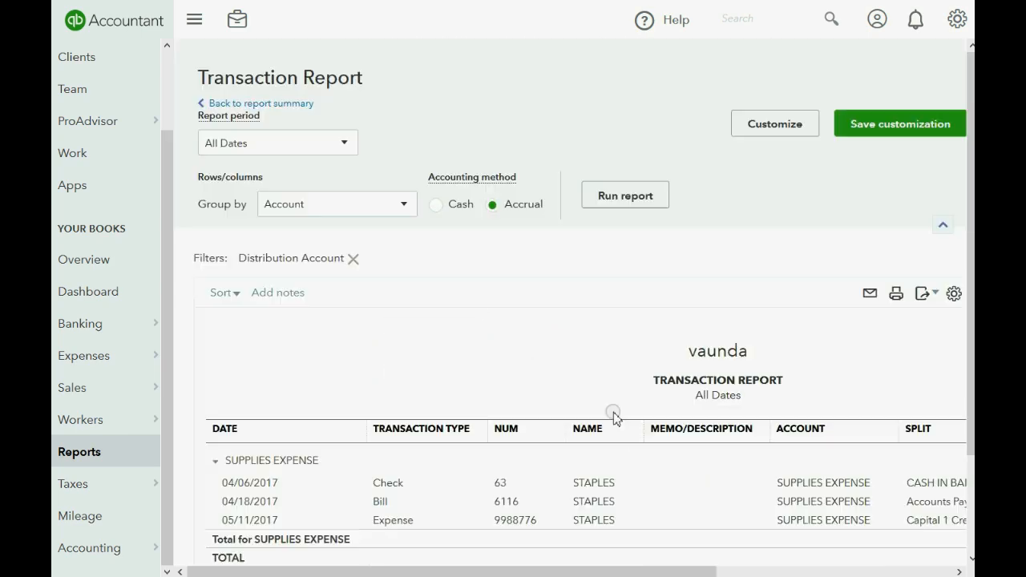
Scroll the SUPPLIES EXPENSE report to the Split column showing expense 9988776 on Capital 1 Credit Card
{"action": "scroll", "scroll_direction": "down", "scroll_amount": 3}
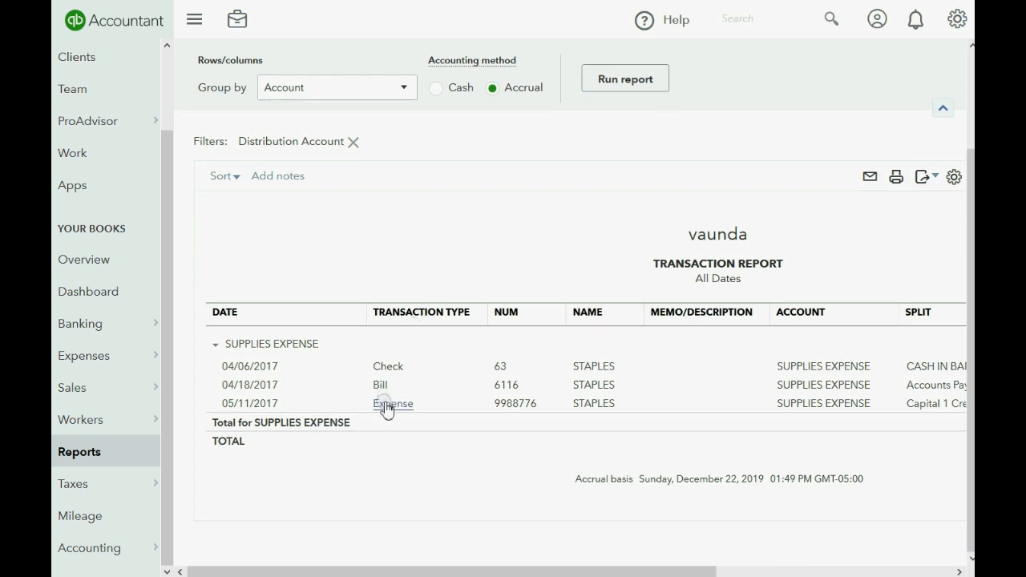
{"action": "mouse_move", "coordinate": [513, 404]}
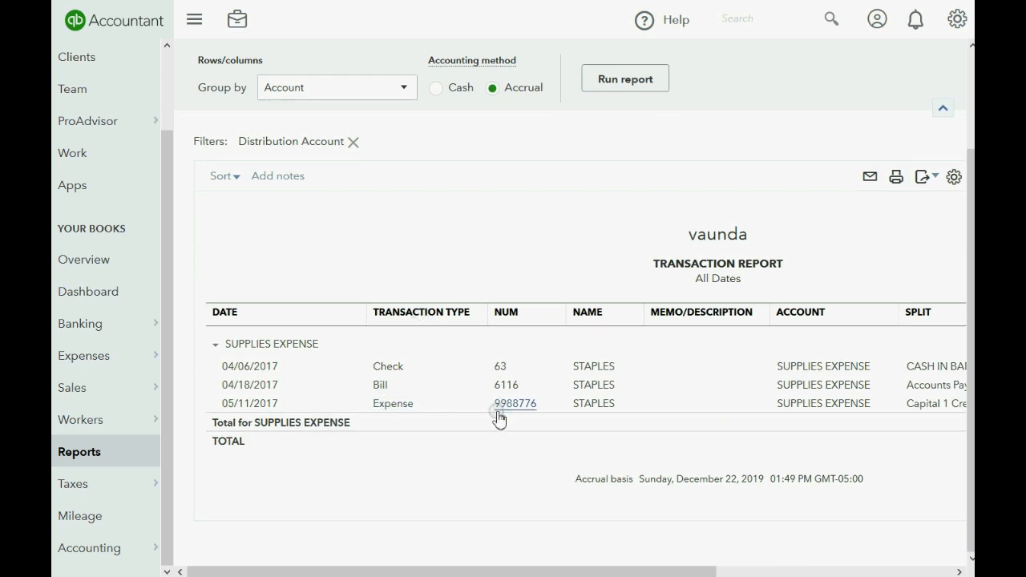
{"action": "scroll", "scroll_direction": "right", "scroll_amount": 3}
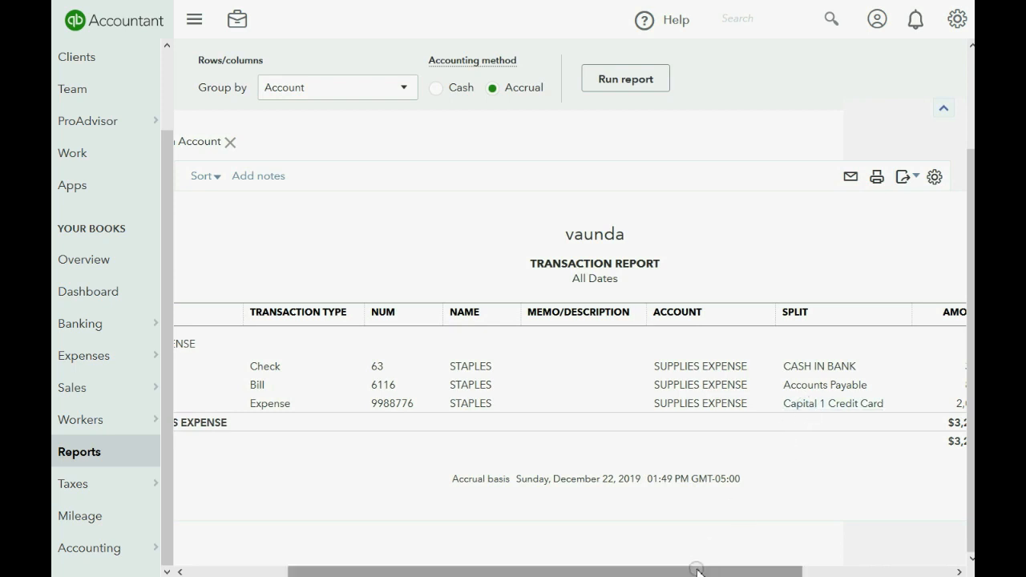
{"action": "scroll", "scroll_direction": "left", "scroll_amount": 3}
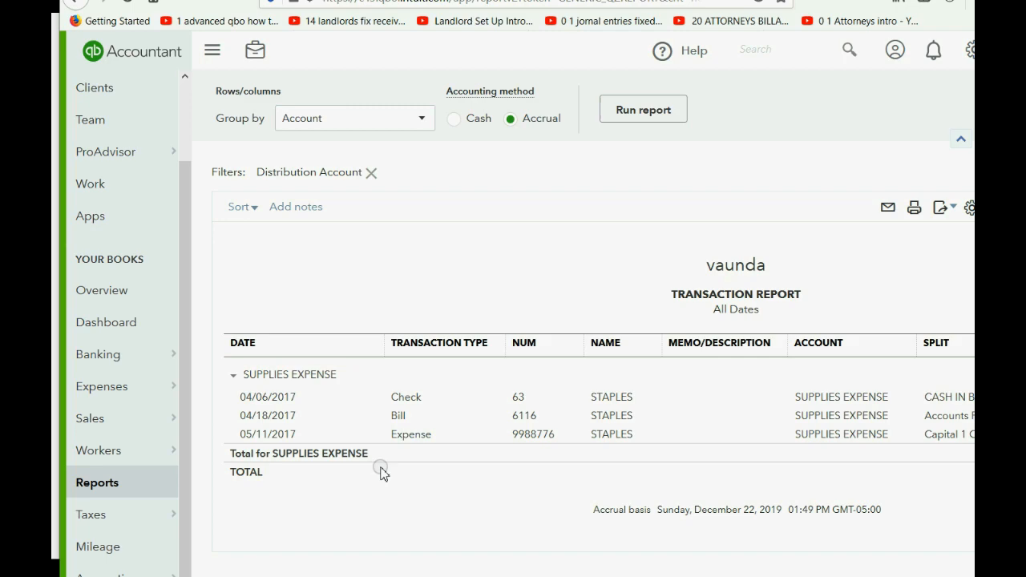
Bring up the + New menu of transaction types over the Supplies Expense report
{"action": "scroll", "scroll_direction": "up", "scroll_amount": 3}
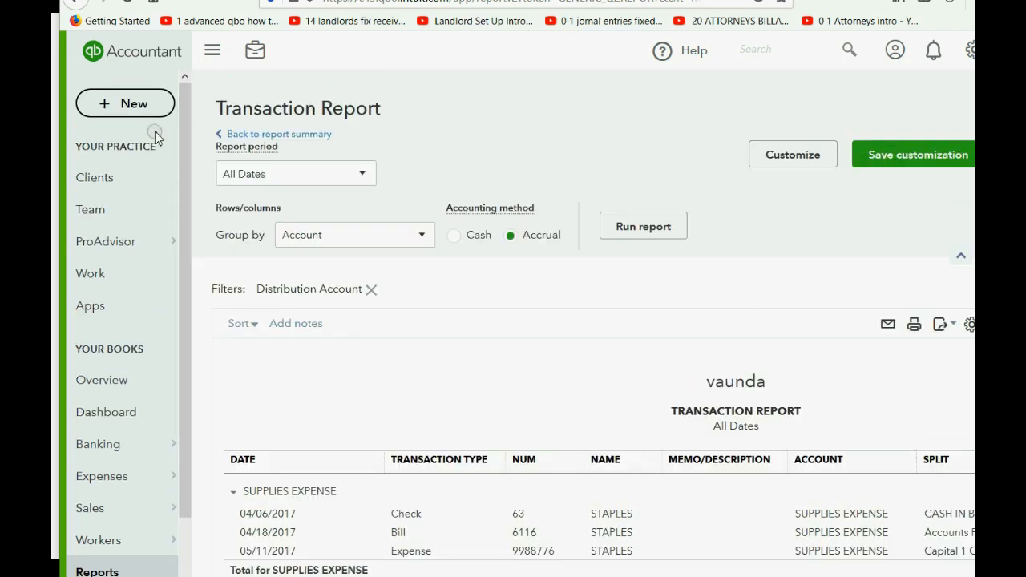
{"action": "left_click", "coordinate": [125, 102]}
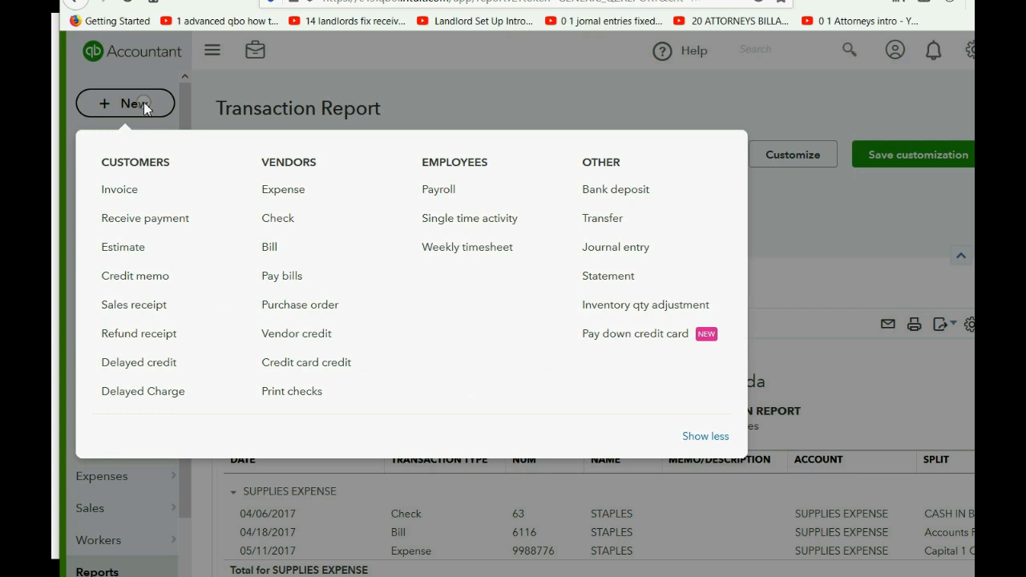
{"action": "mouse_move", "coordinate": [366, 215]}
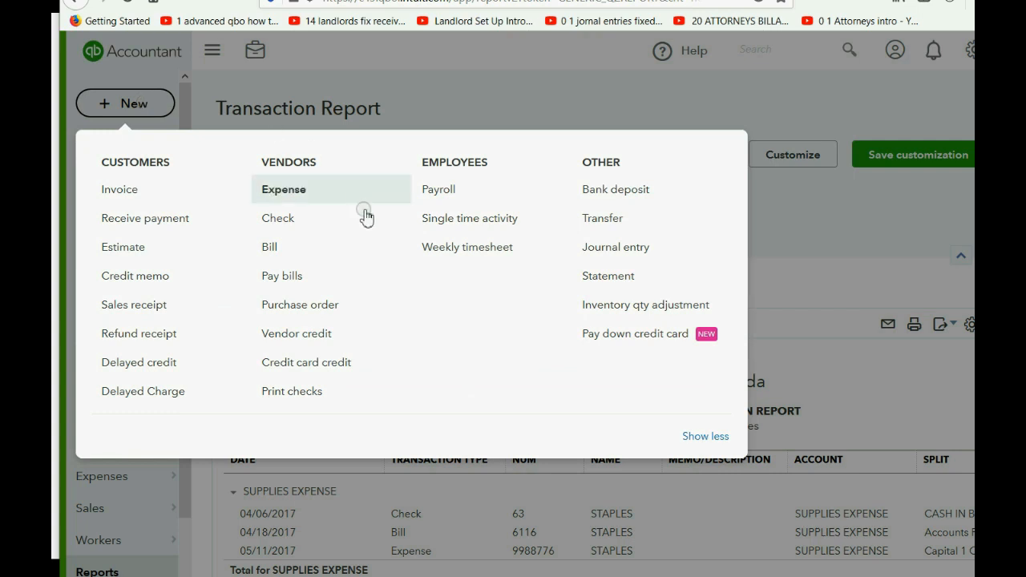
{"action": "mouse_move", "coordinate": [302, 362]}
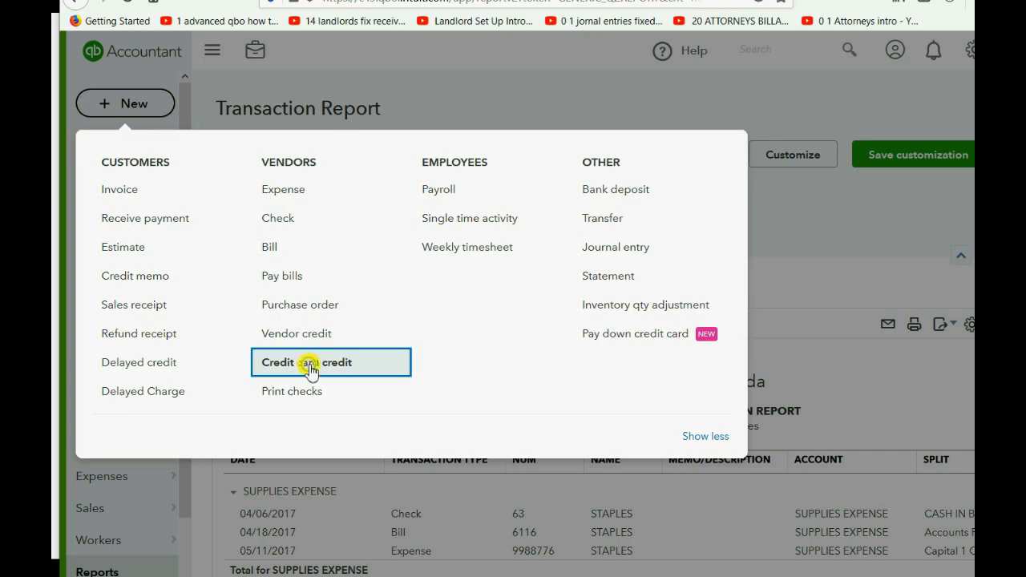
Begin a credit card credit with REX REPAIR SHOP as the payee
{"action": "left_click", "coordinate": [308, 362]}
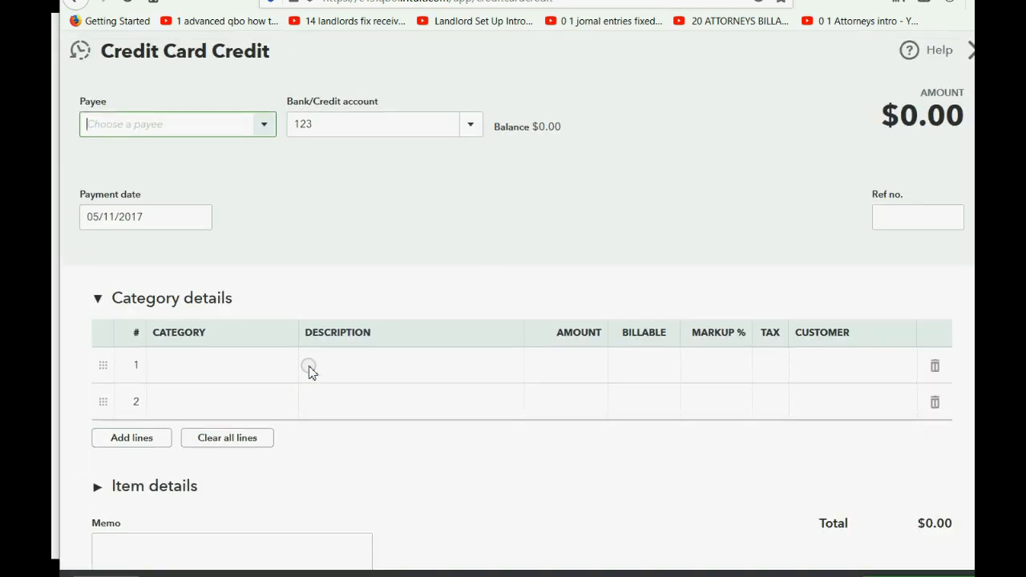
{"action": "mouse_move", "coordinate": [473, 196]}
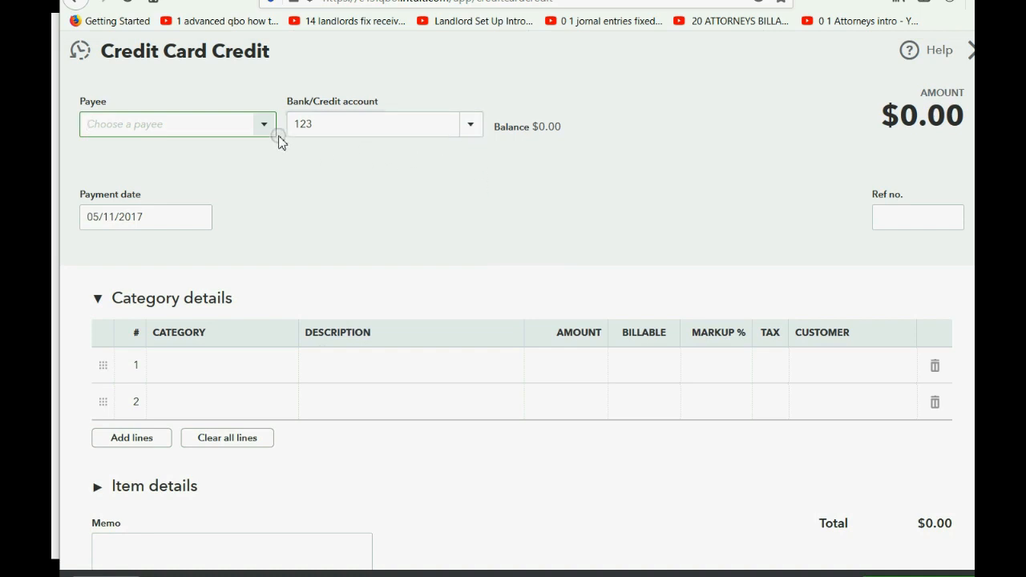
{"action": "left_click", "coordinate": [263, 125]}
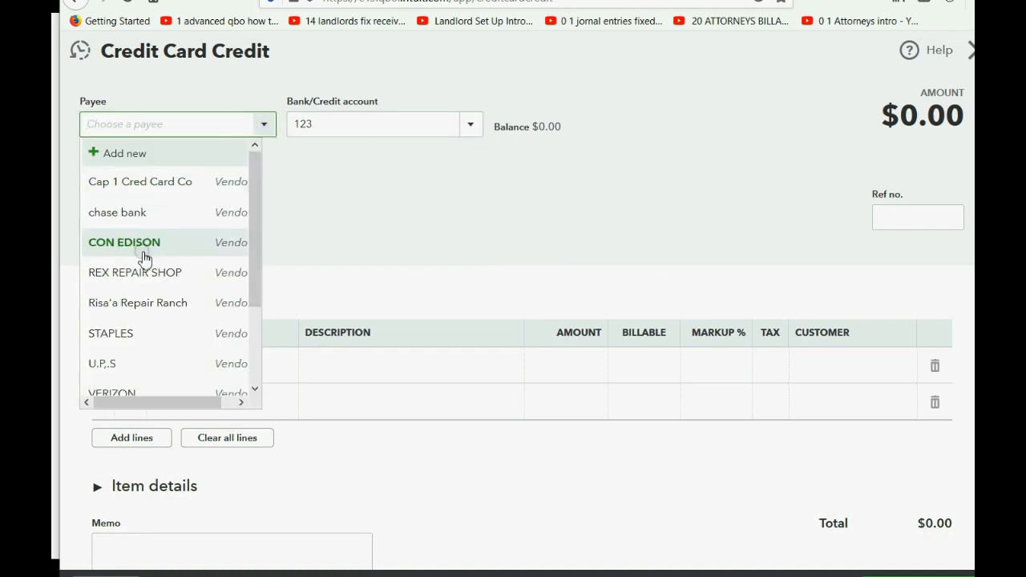
{"action": "left_click", "coordinate": [134, 272]}
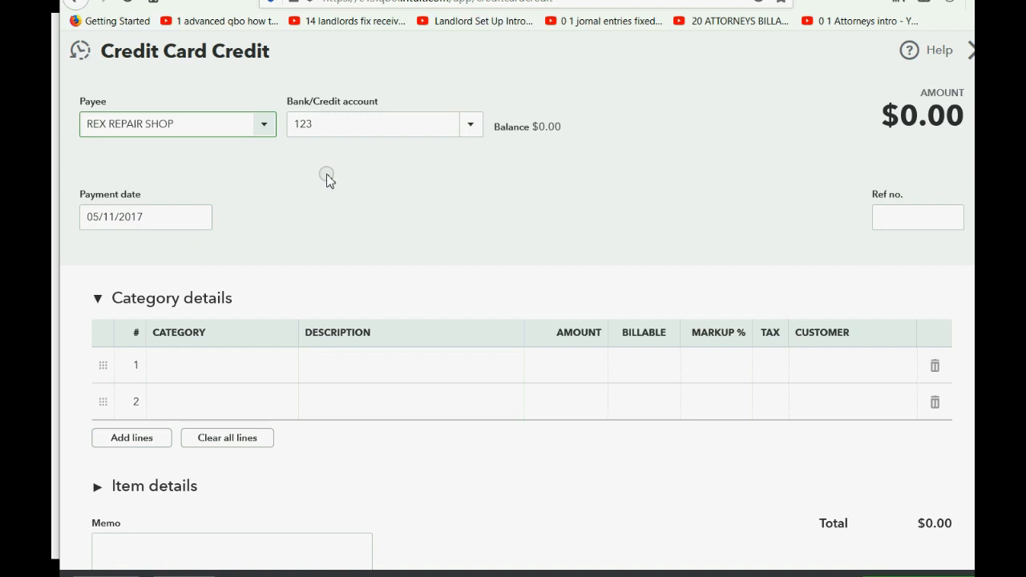
{"action": "mouse_move", "coordinate": [468, 160]}
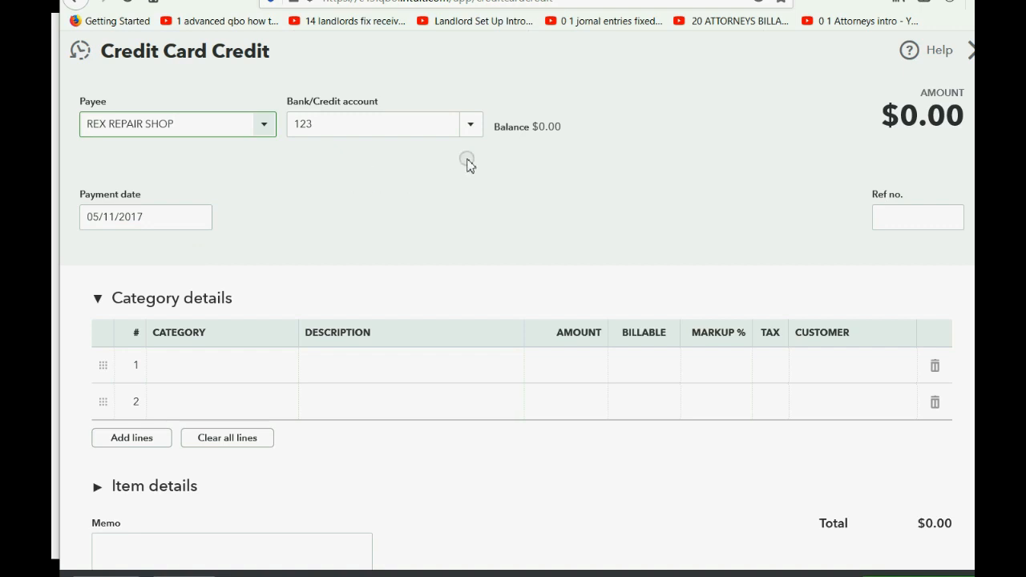
Charge the credit to Capital 1 Credit Card and date it 05/12/2017
{"action": "left_click", "coordinate": [472, 123]}
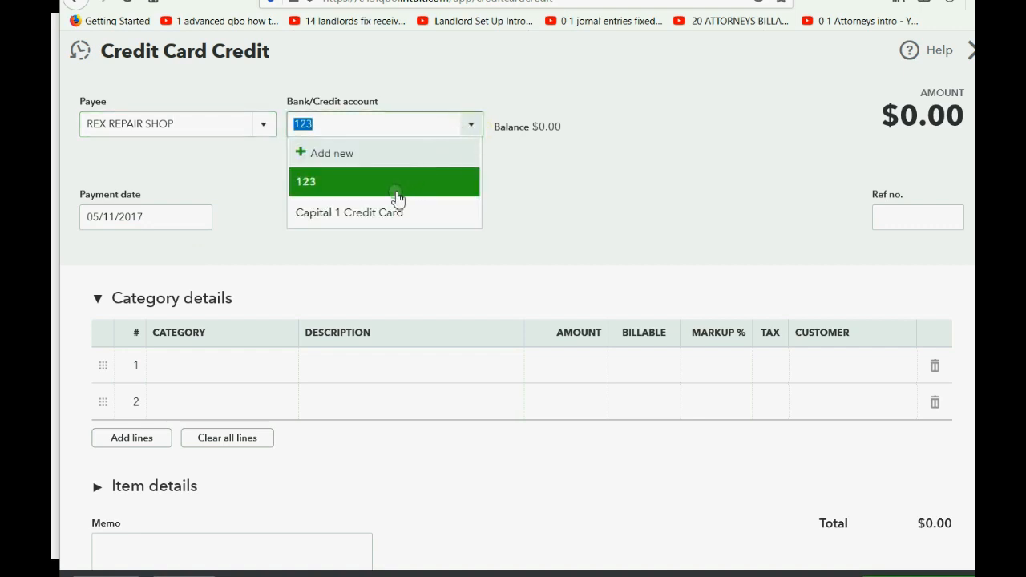
{"action": "left_click", "coordinate": [349, 211]}
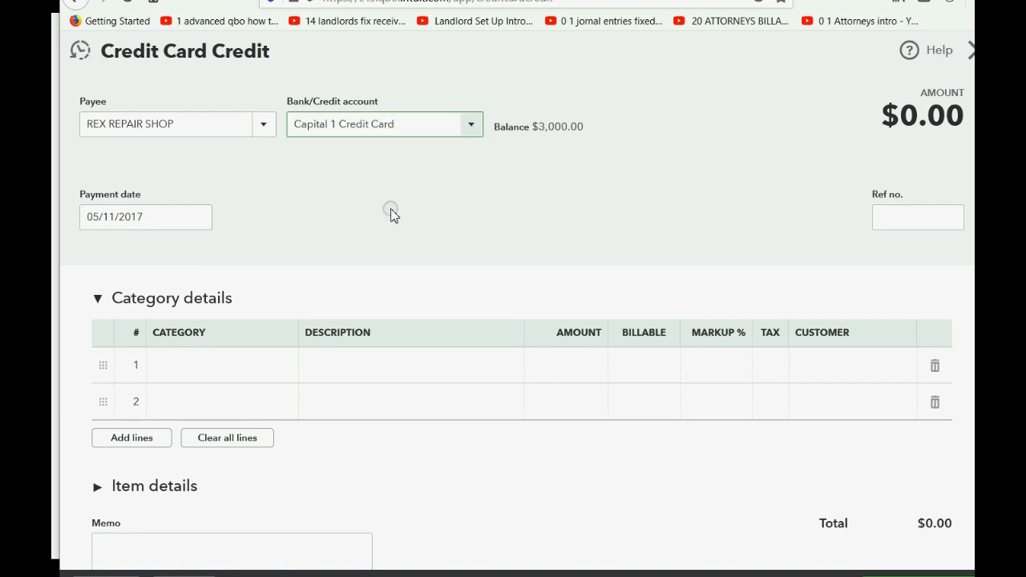
{"action": "mouse_move", "coordinate": [227, 234]}
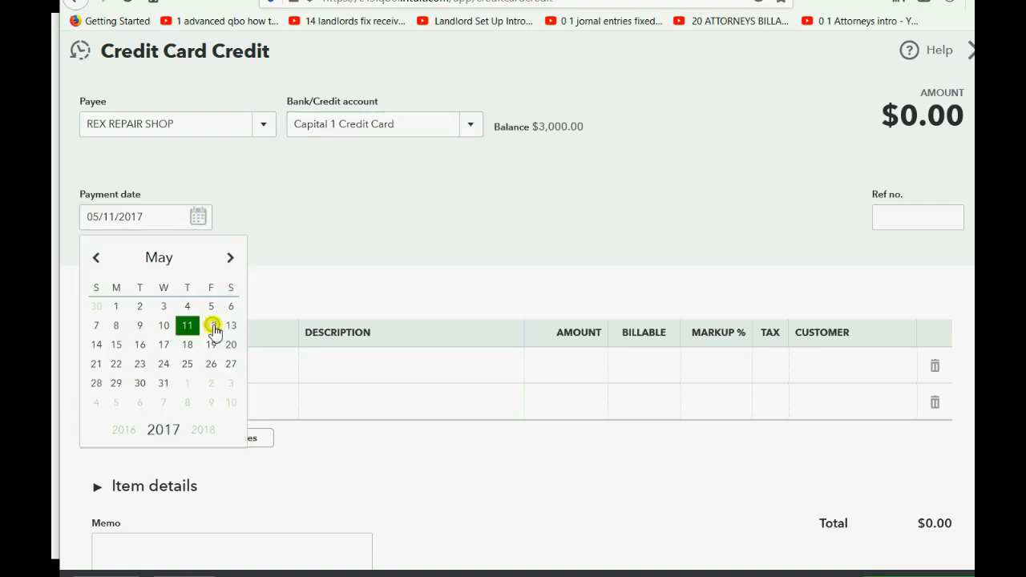
{"action": "left_click", "coordinate": [212, 323]}
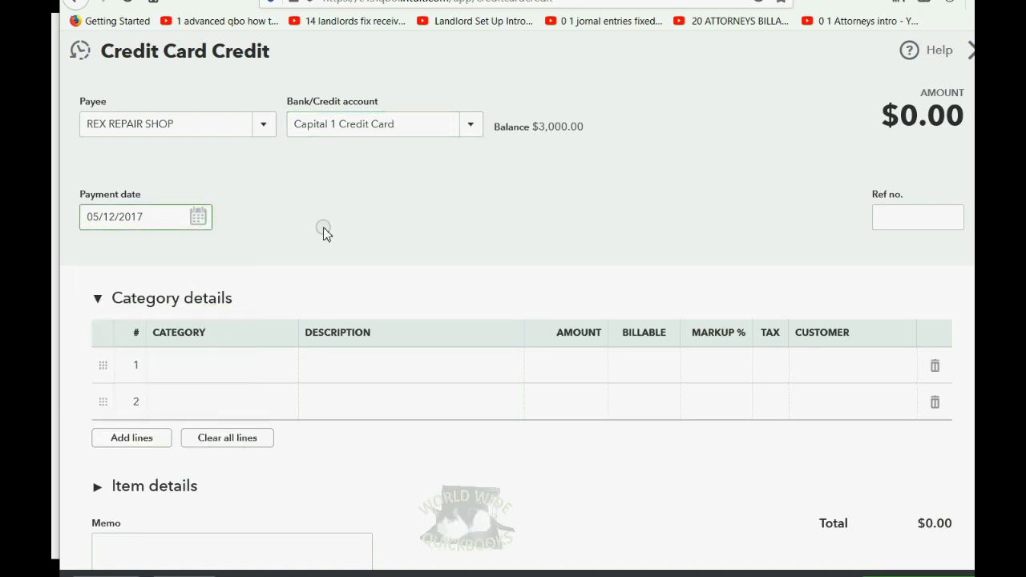
{"action": "left_click", "coordinate": [221, 367]}
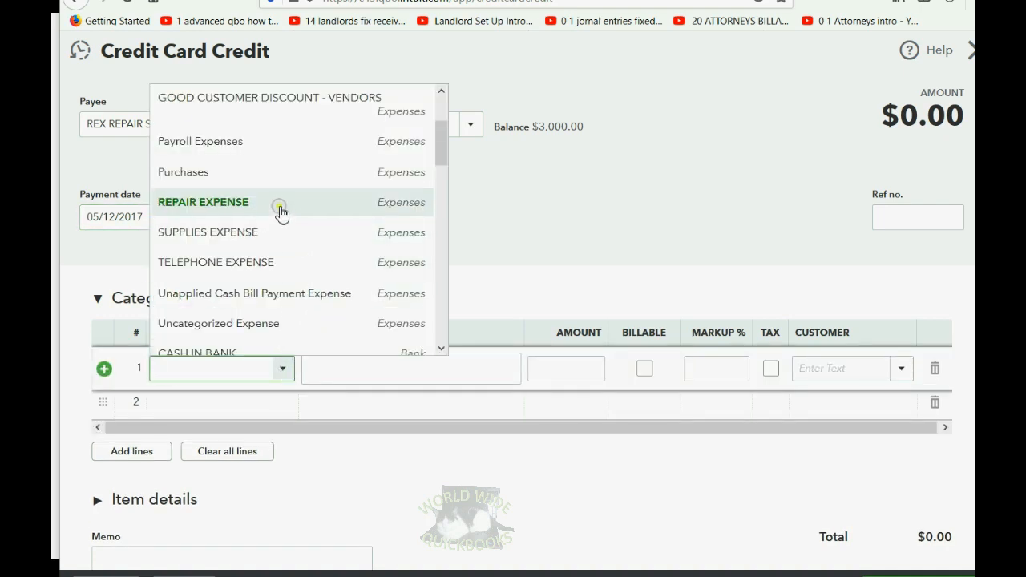
Enter a 100.00 REPAIR EXPENSE line with reference f56f56f6 and save the credit
{"action": "left_click", "coordinate": [202, 202]}
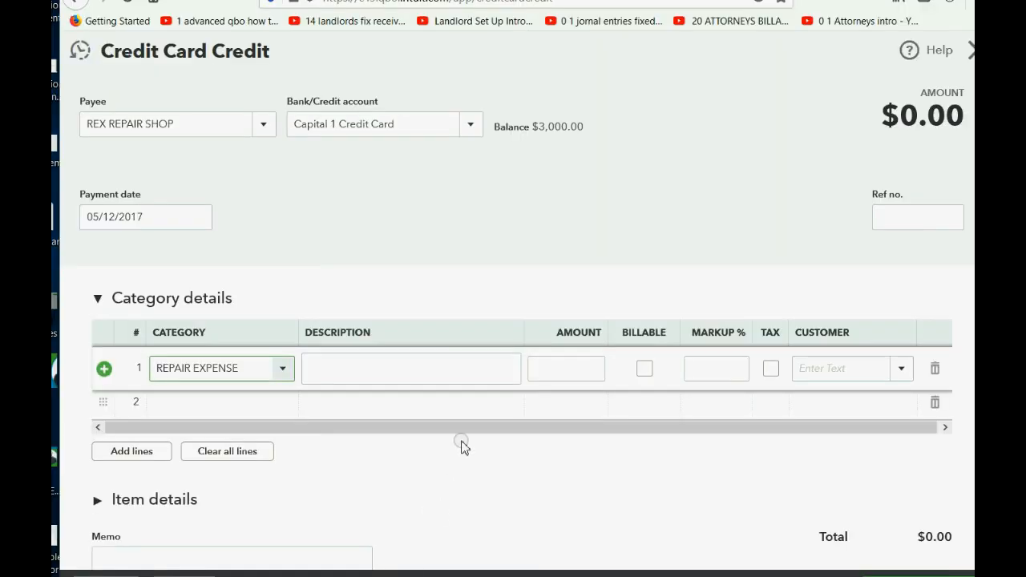
{"action": "left_click", "coordinate": [566, 367]}
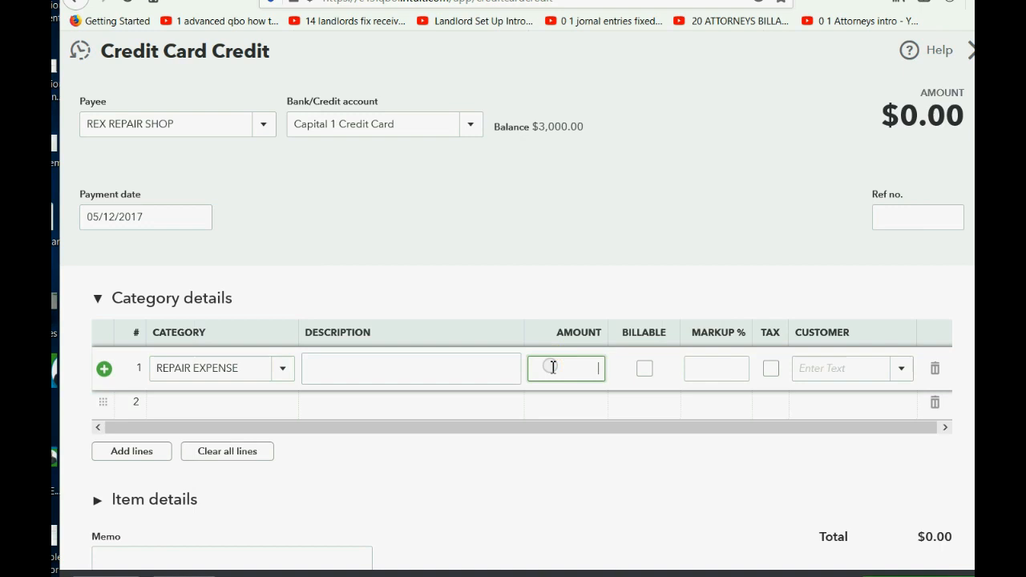
{"action": "type", "text": "100.00"}
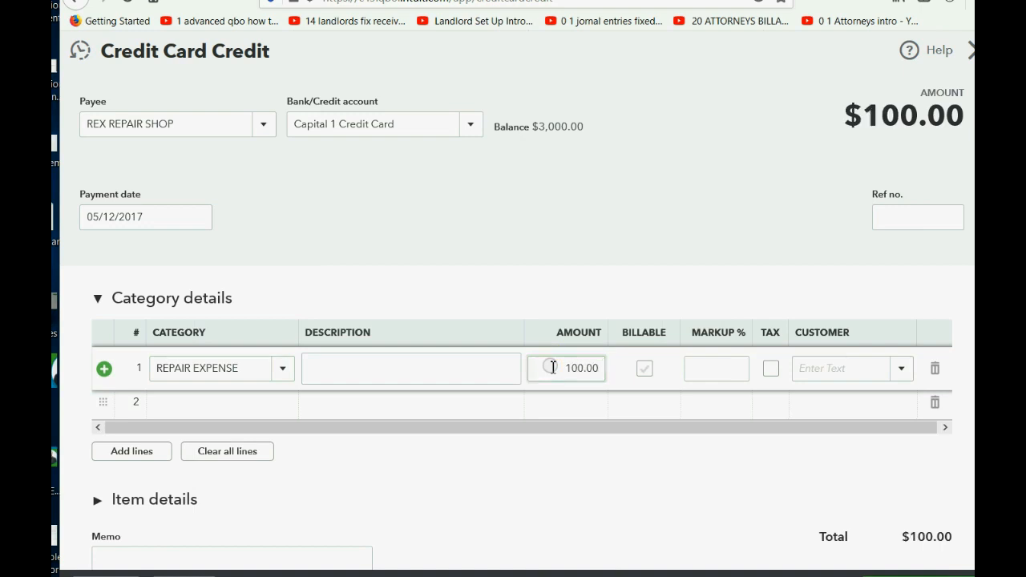
{"action": "left_click", "coordinate": [917, 218]}
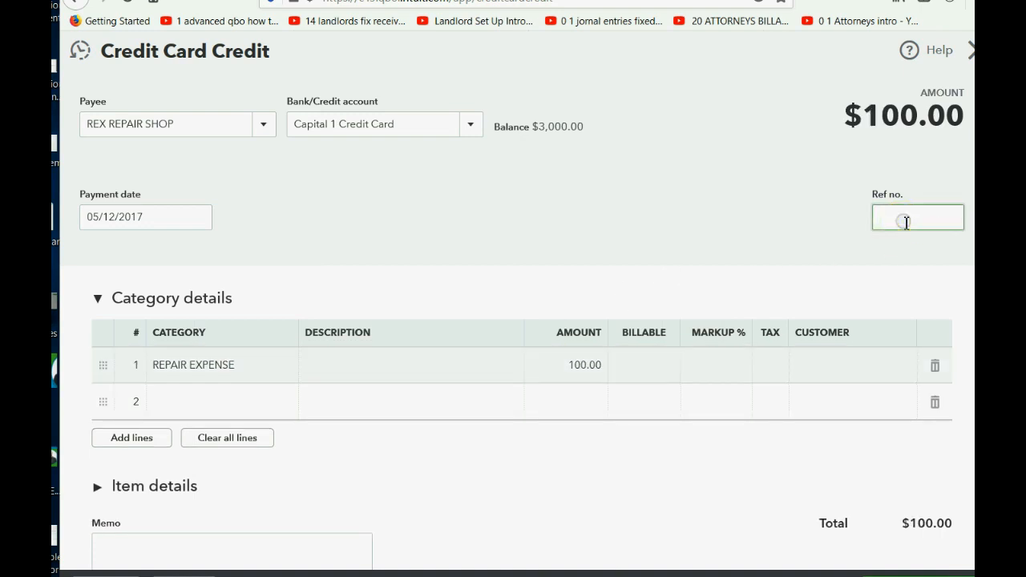
{"action": "type", "text": "f56f56f6"}
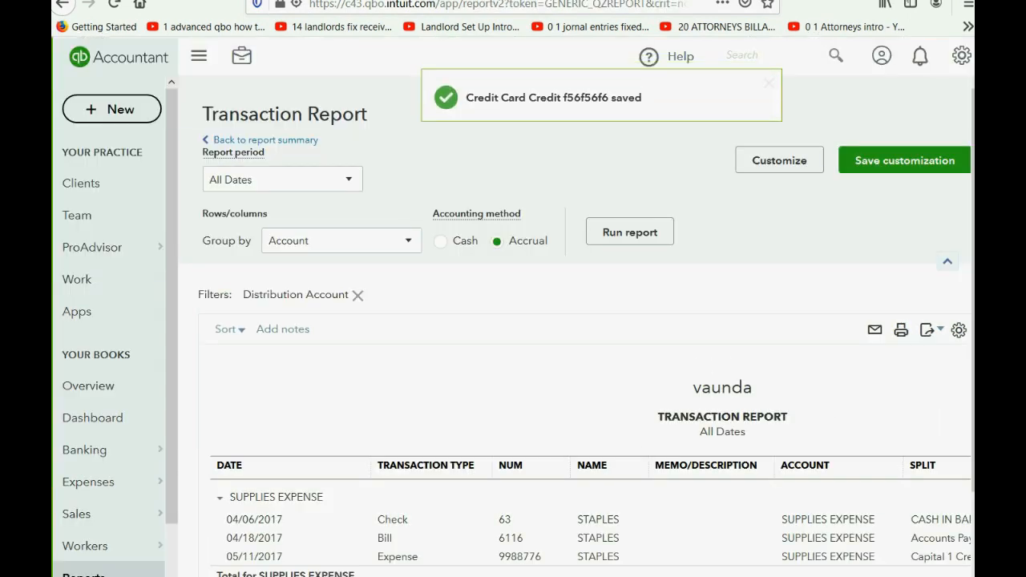
Run the Trial Balance - all custom report showing Capital 1 Credit Card at 2,900.00 credit
{"action": "left_click", "coordinate": [77, 520]}
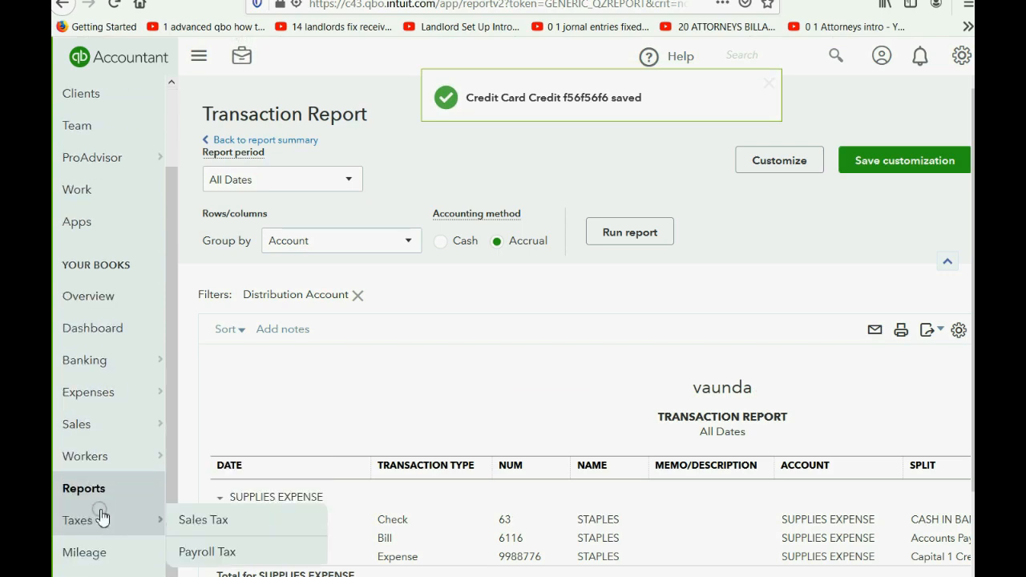
{"action": "left_click", "coordinate": [83, 487]}
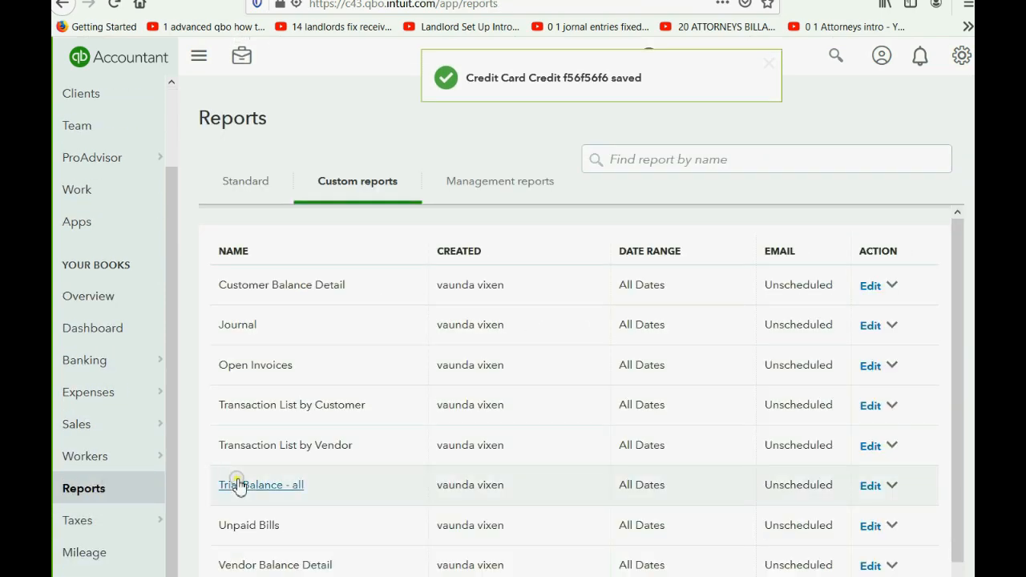
{"action": "left_click", "coordinate": [260, 484]}
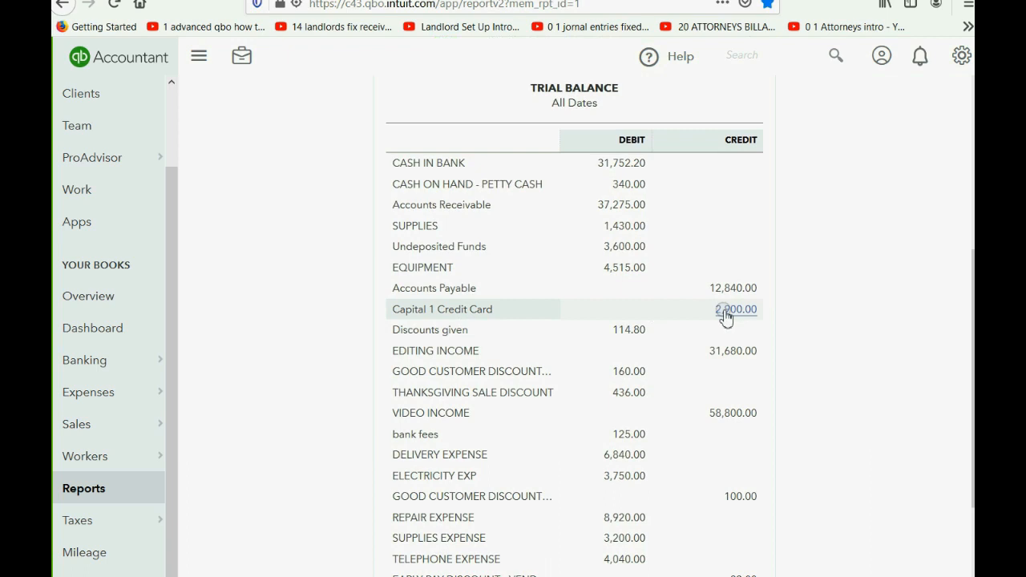
{"action": "mouse_move", "coordinate": [569, 516]}
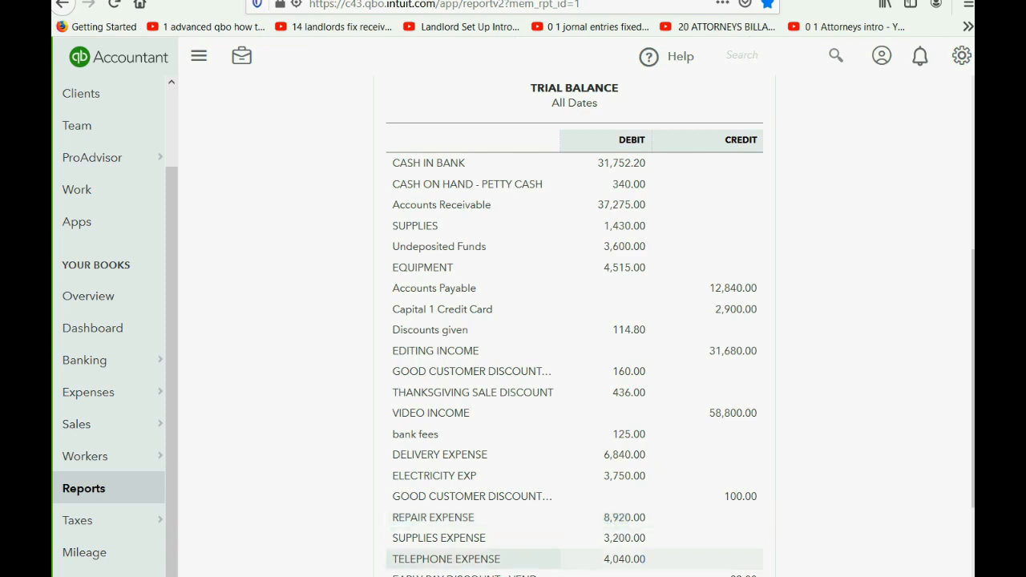
{"action": "key", "text": "alt+tab"}
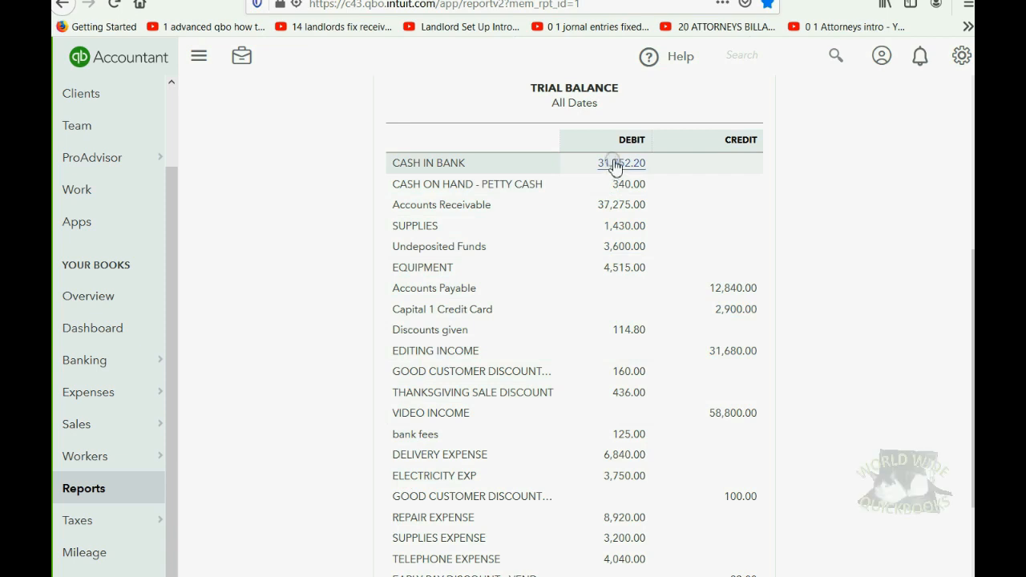
{"action": "mouse_move", "coordinate": [175, 189]}
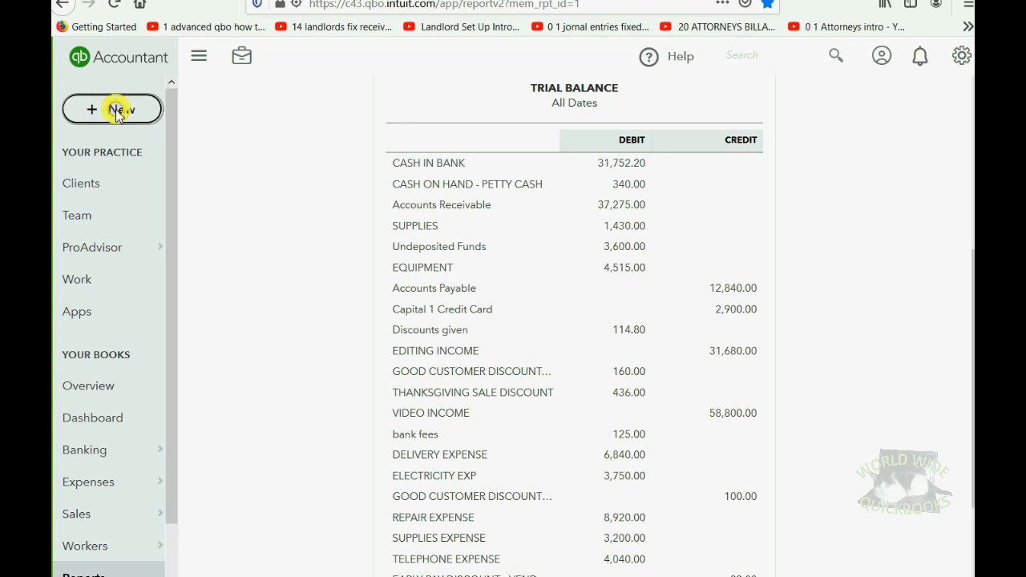
Start a Pay down credit card transaction from the + New menu
{"action": "left_click", "coordinate": [112, 109]}
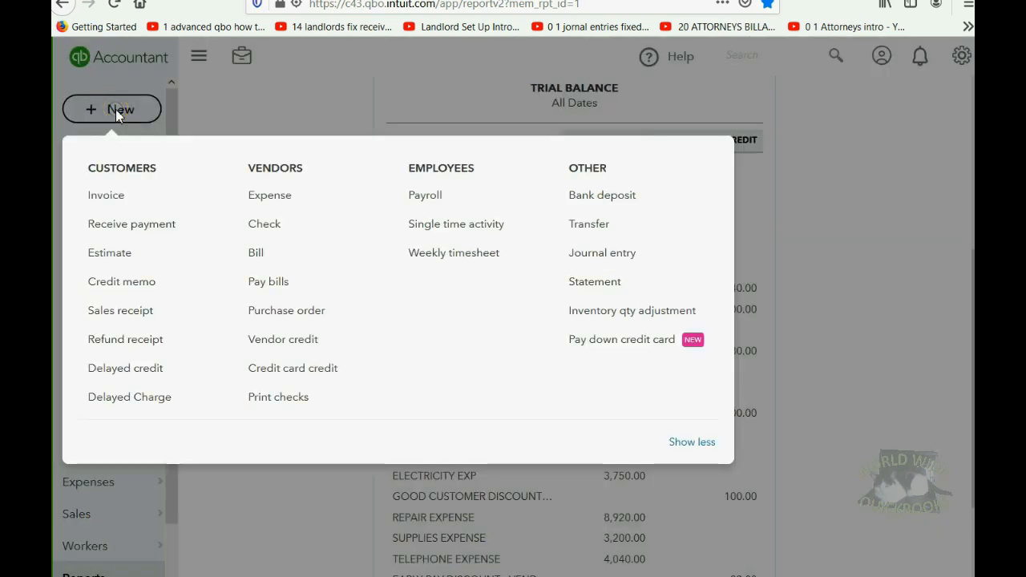
{"action": "mouse_move", "coordinate": [596, 173]}
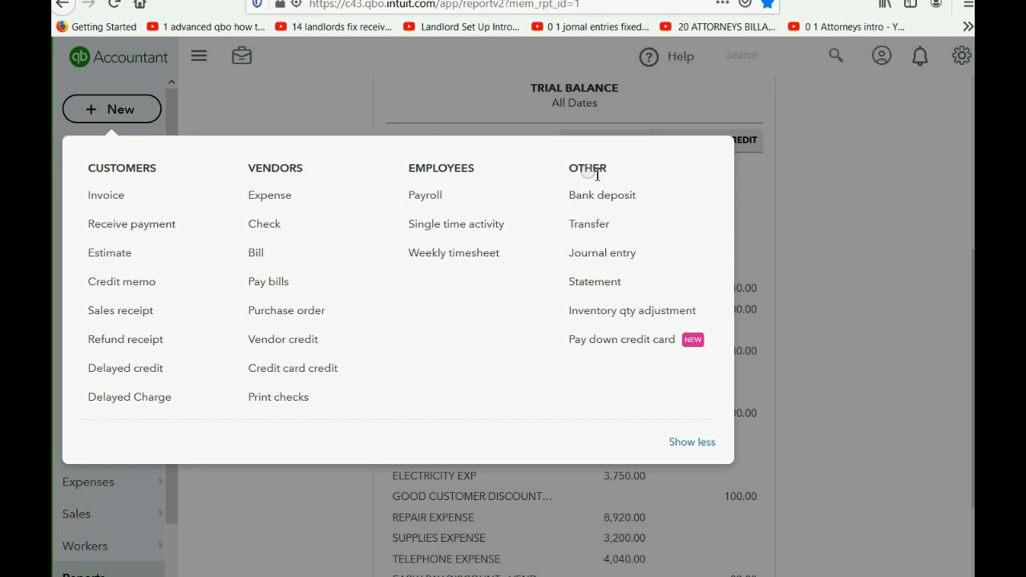
{"action": "mouse_move", "coordinate": [632, 311]}
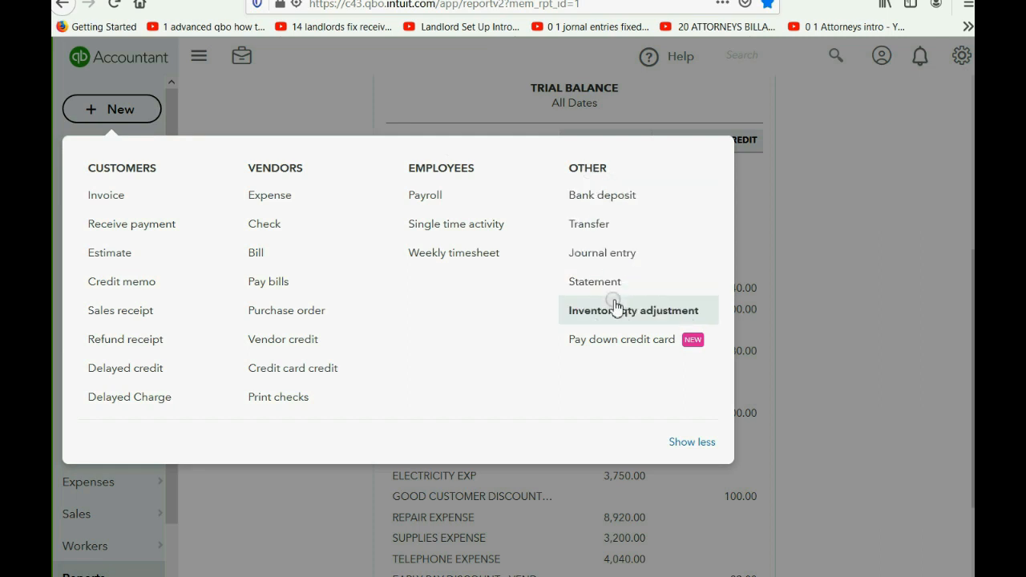
{"action": "mouse_move", "coordinate": [625, 339]}
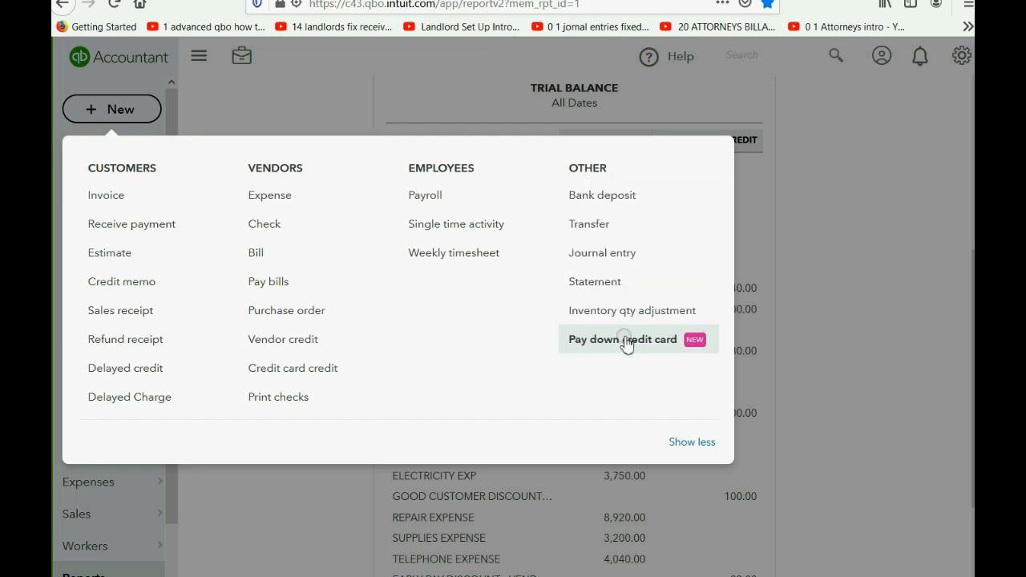
{"action": "left_click", "coordinate": [623, 340]}
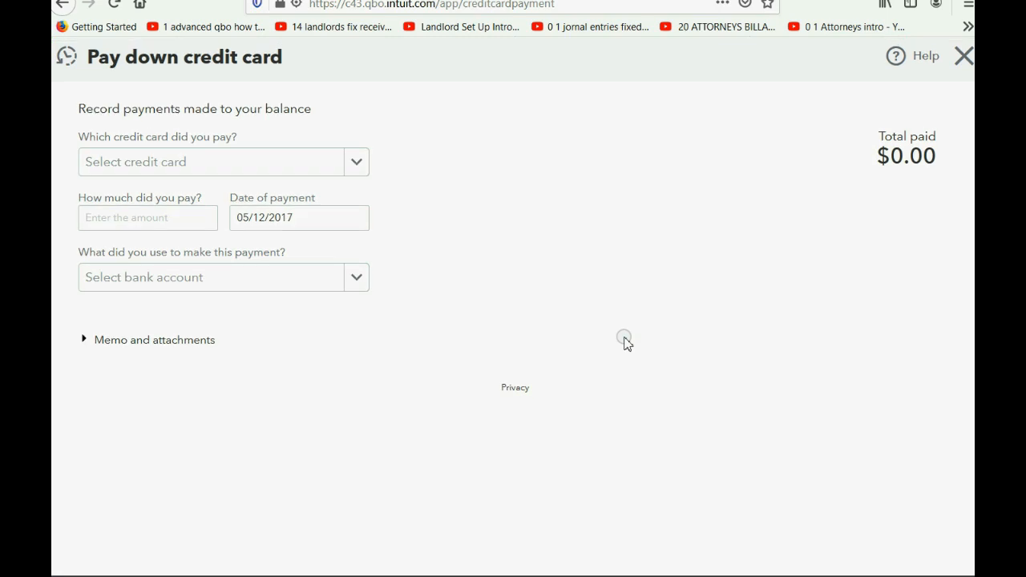
Pay 900.00 to Capital 1 Credit Card dated 05/13/2017
{"action": "left_click", "coordinate": [356, 162]}
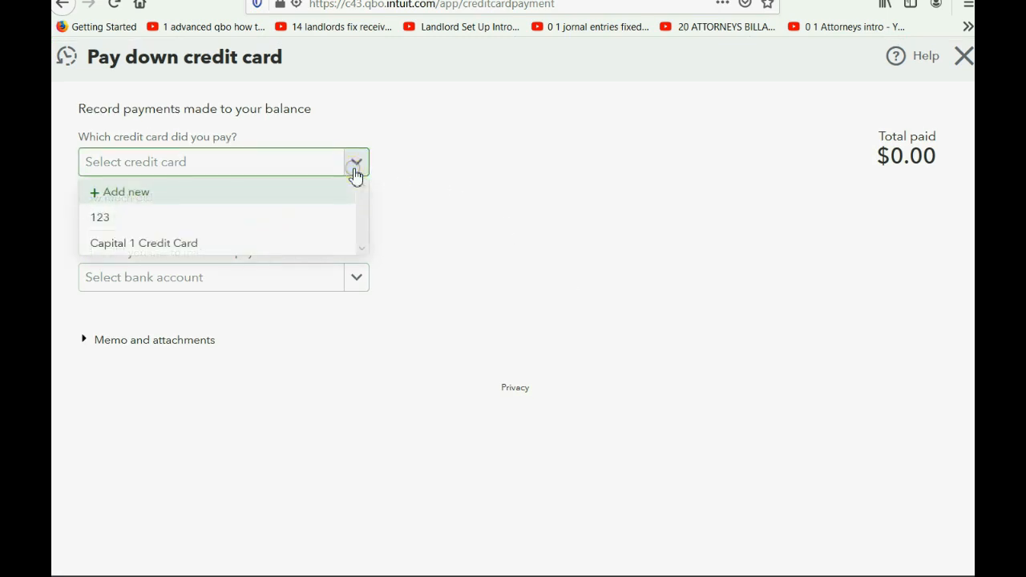
{"action": "left_click", "coordinate": [144, 244]}
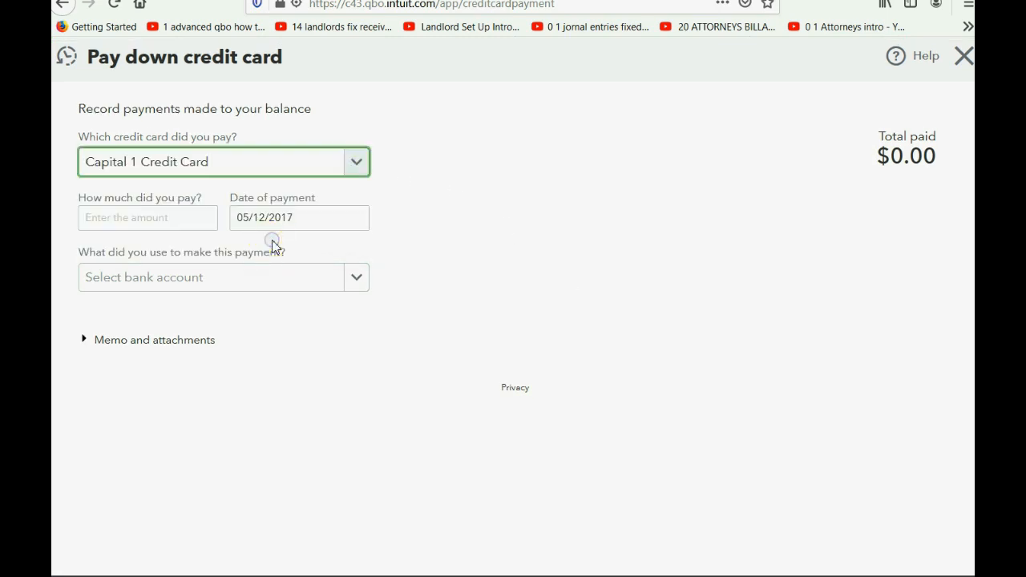
{"action": "left_click", "coordinate": [147, 218]}
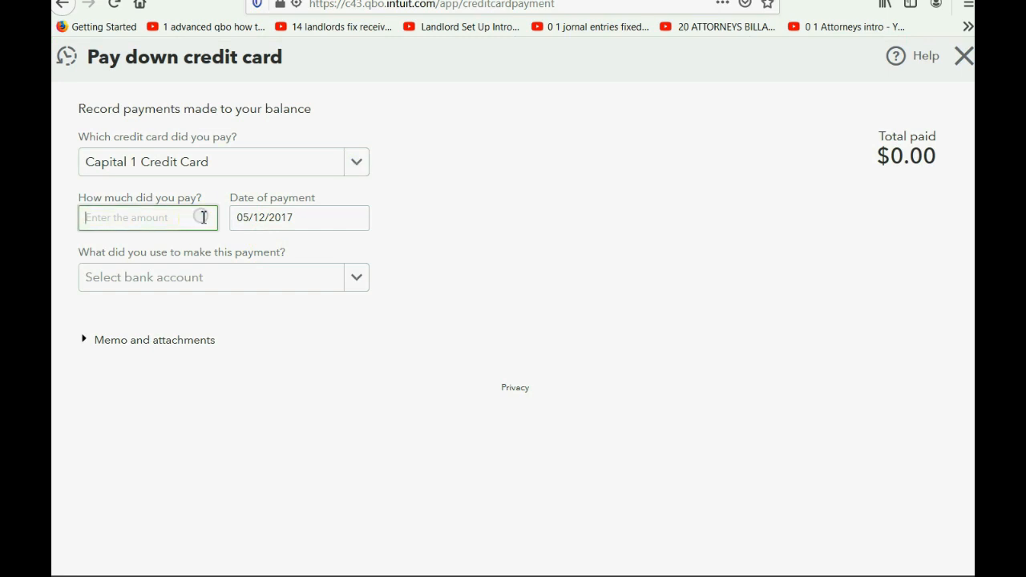
{"action": "type", "text": "900.00"}
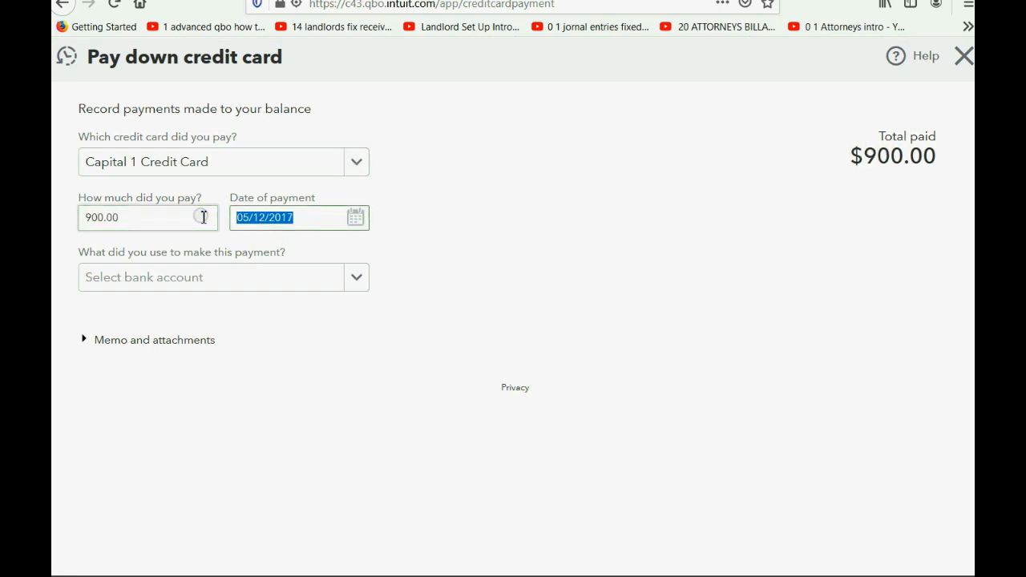
{"action": "left_click", "coordinate": [356, 218]}
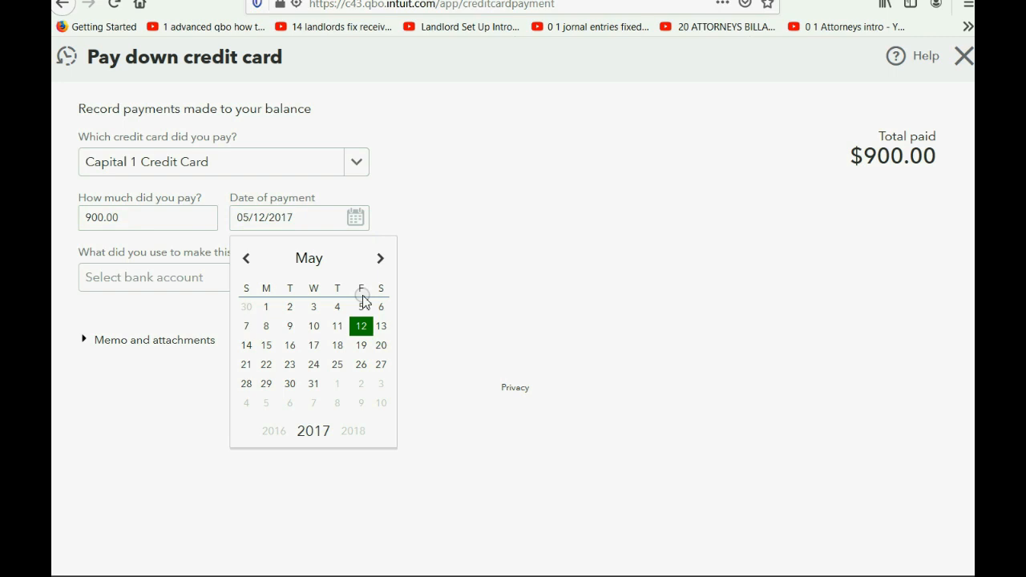
{"action": "left_click", "coordinate": [381, 326]}
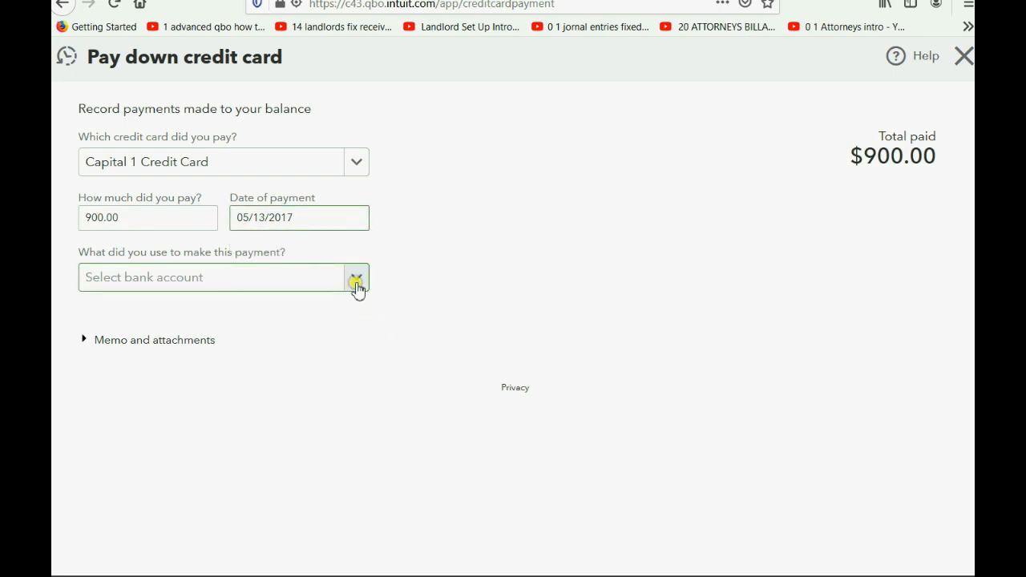
Fund it from CASH IN BANK by check number 00 and save, leaving a 2,000.00 balance
{"action": "left_click", "coordinate": [356, 276]}
{"action": "type", "text": "CASH IN BANK"}
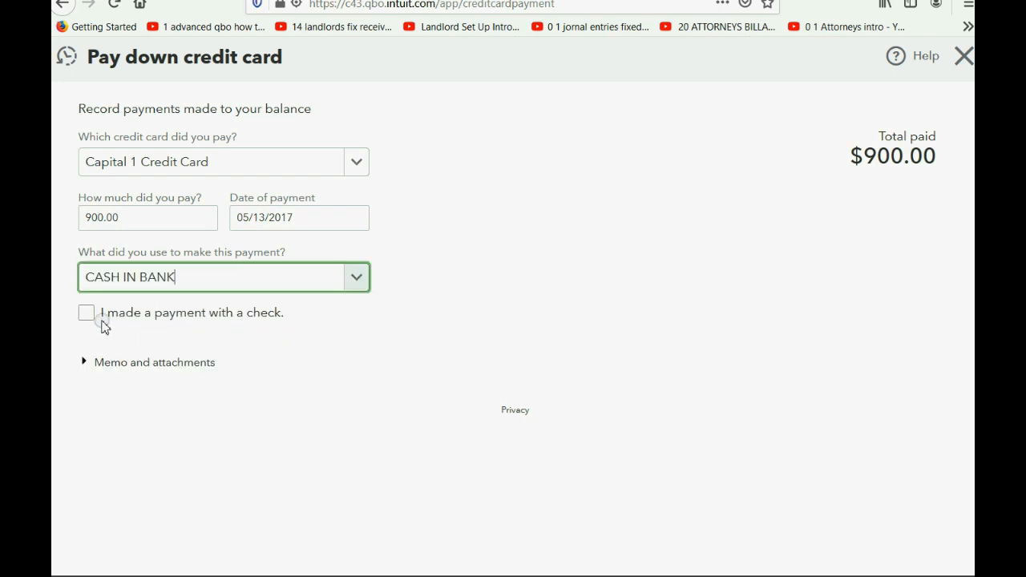
{"action": "left_click", "coordinate": [87, 312]}
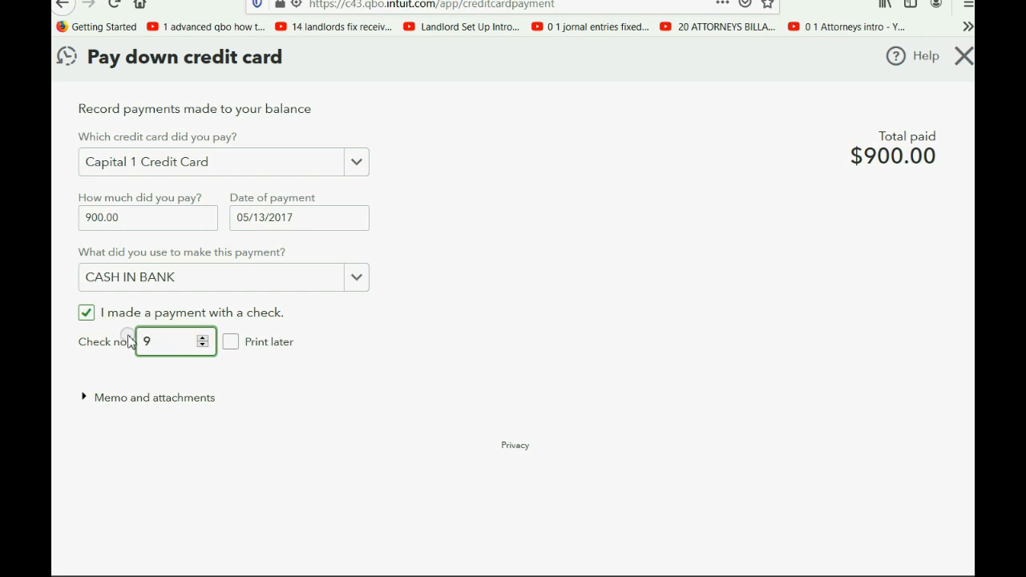
{"action": "type", "text": "00"}
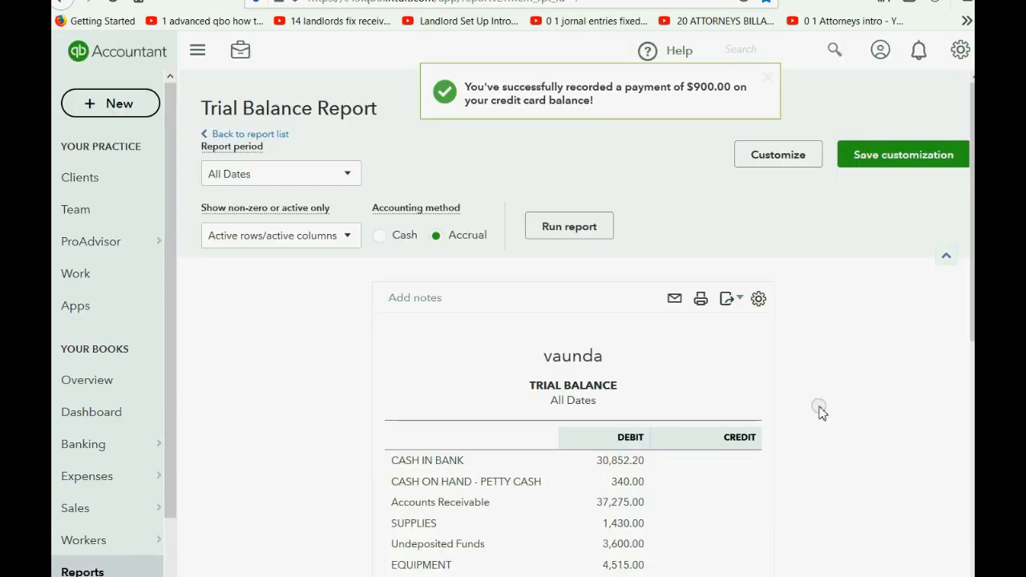
{"action": "scroll", "scroll_direction": "down", "scroll_amount": 3}
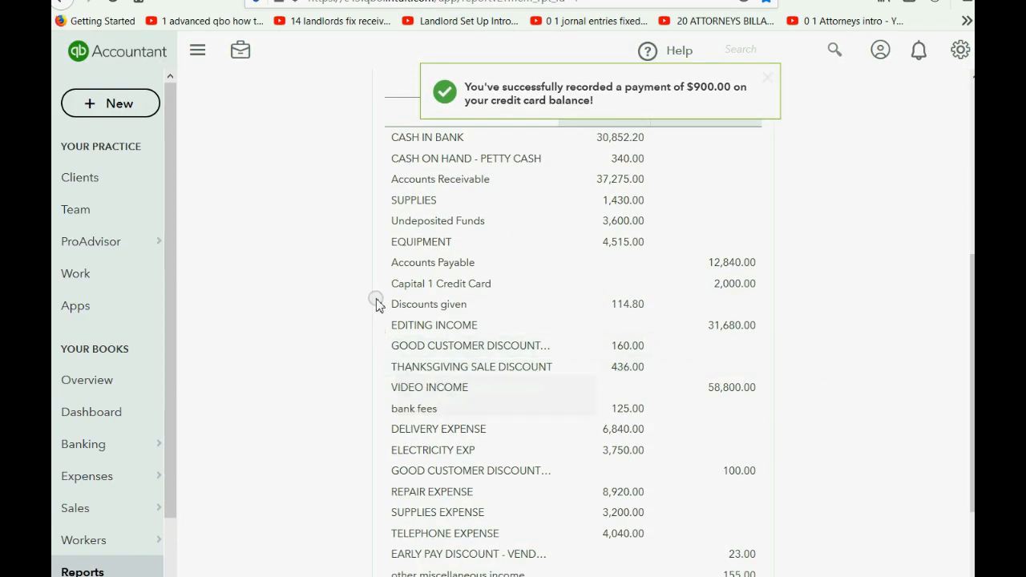